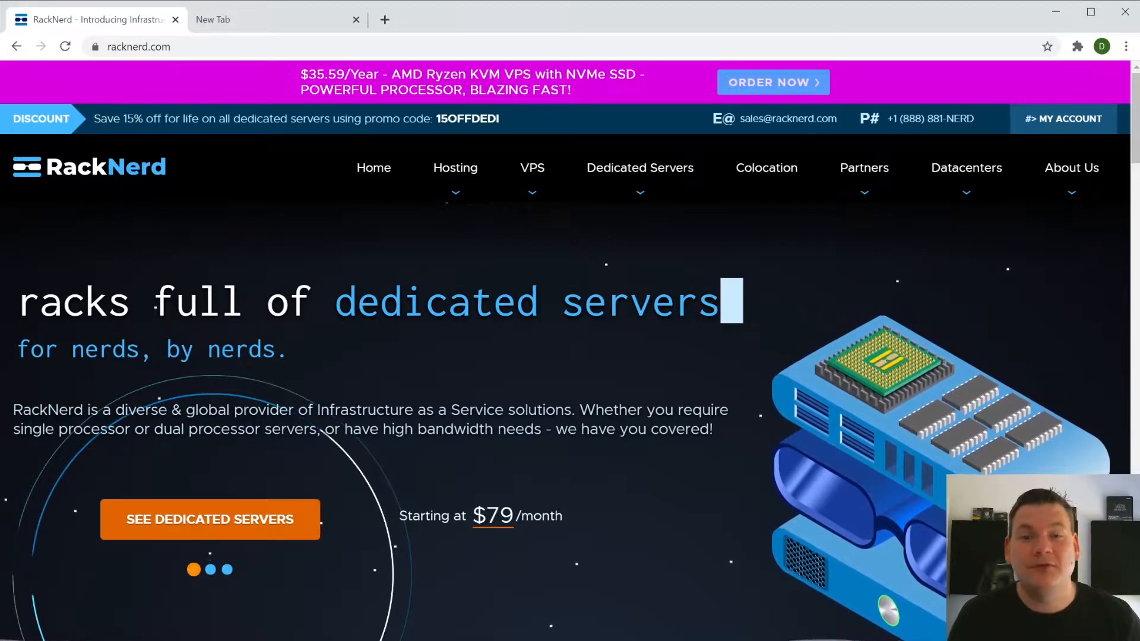
pyautogui.moveTo(532, 168)
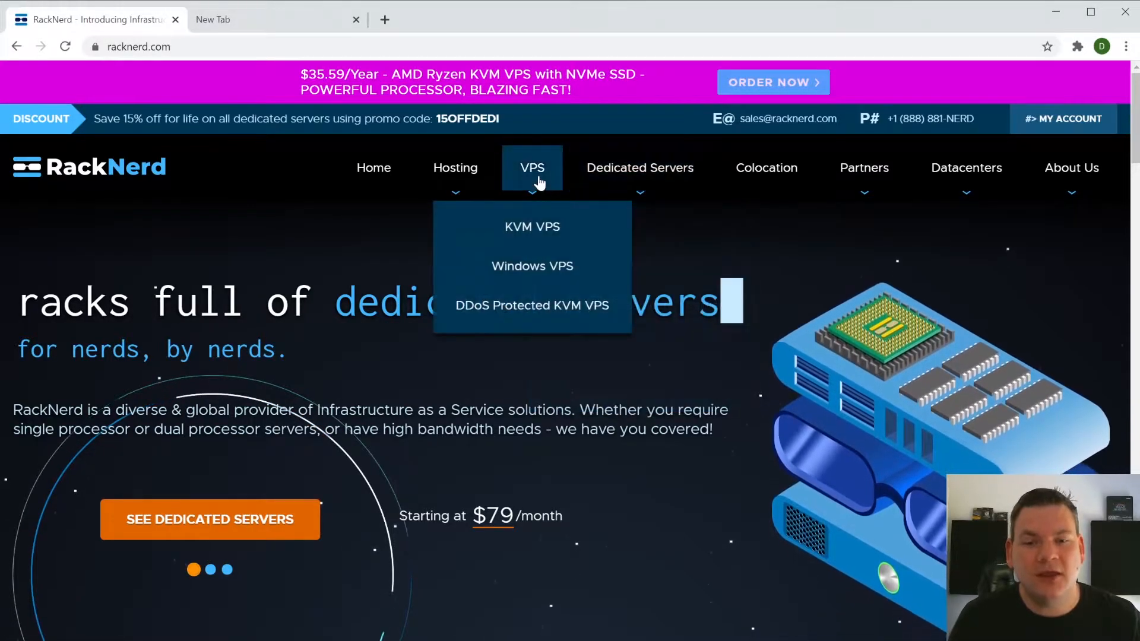
# - Show RackNerd's KVM Virtual Private Server Plans table with pricing
pyautogui.click(532, 226)
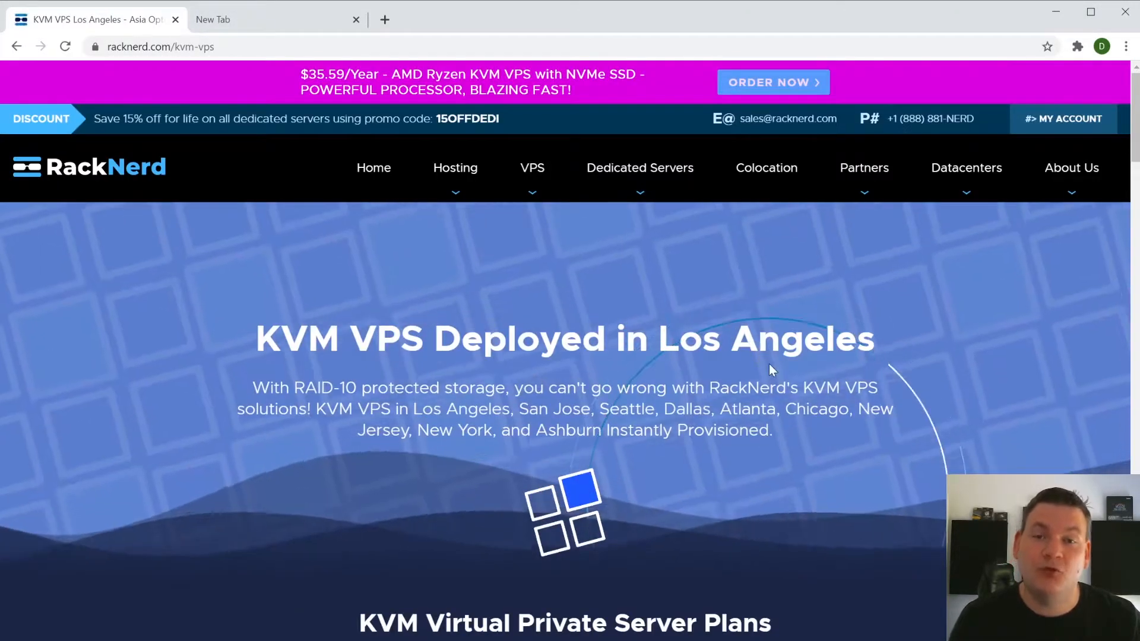
pyautogui.scroll(-3)
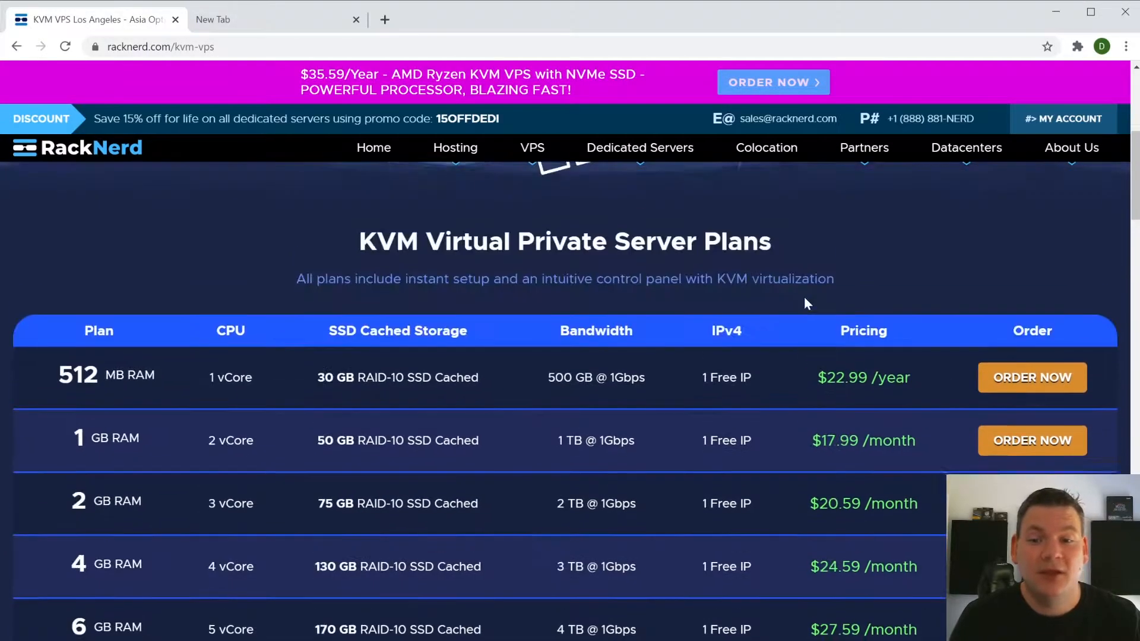
pyautogui.scroll(-3)
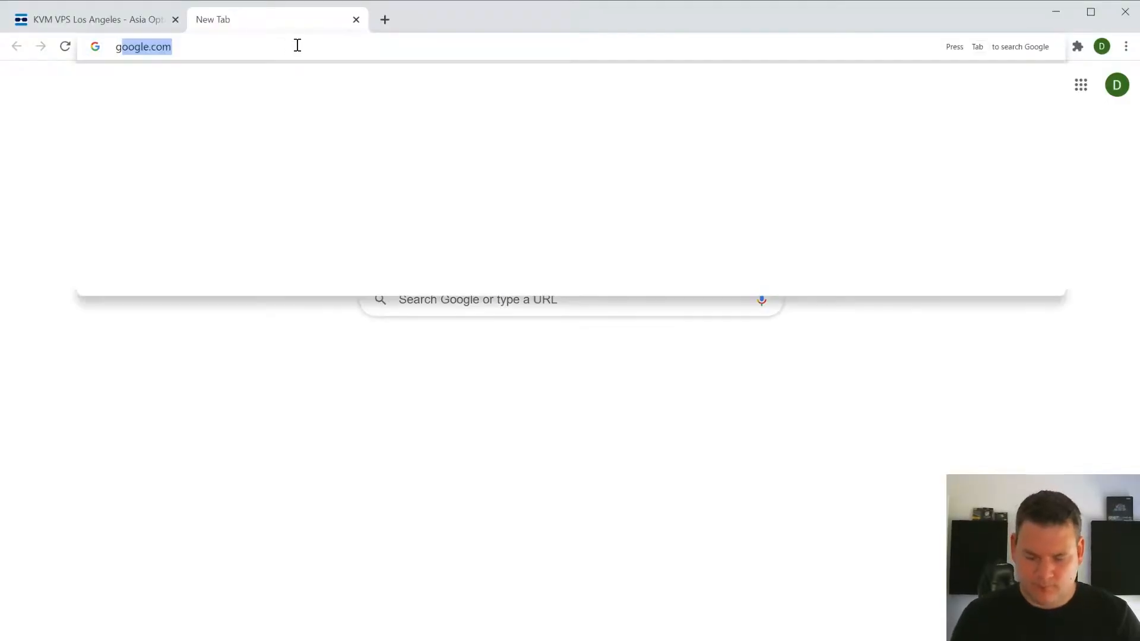
# - Go to github.com and search all of GitHub for 'openvpn'
pyautogui.write('github.com')
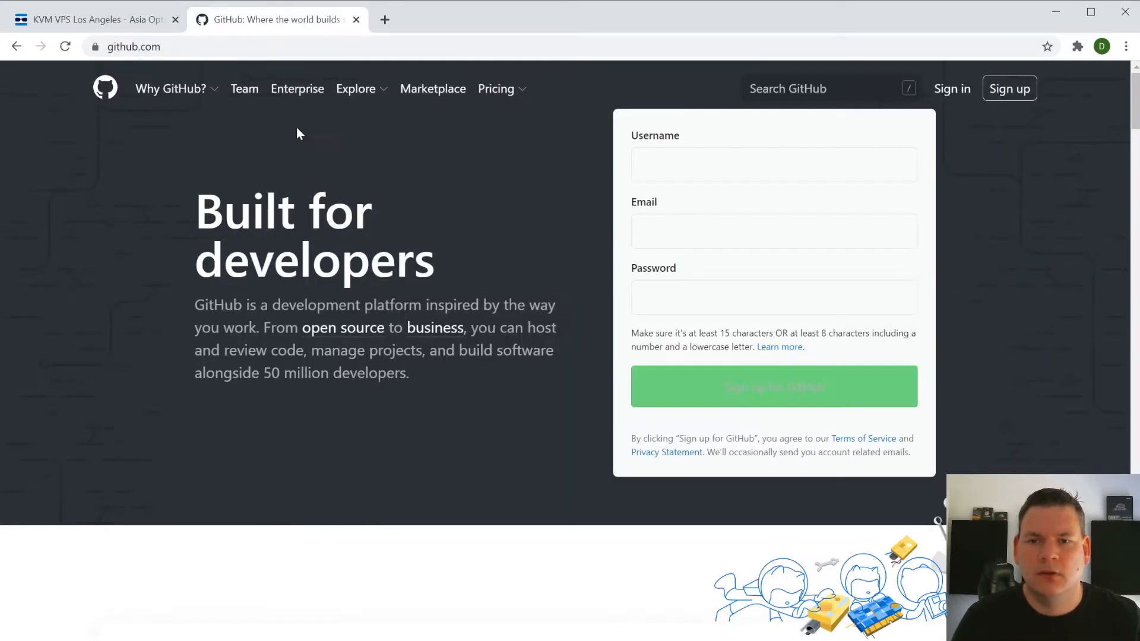
pyautogui.click(828, 88)
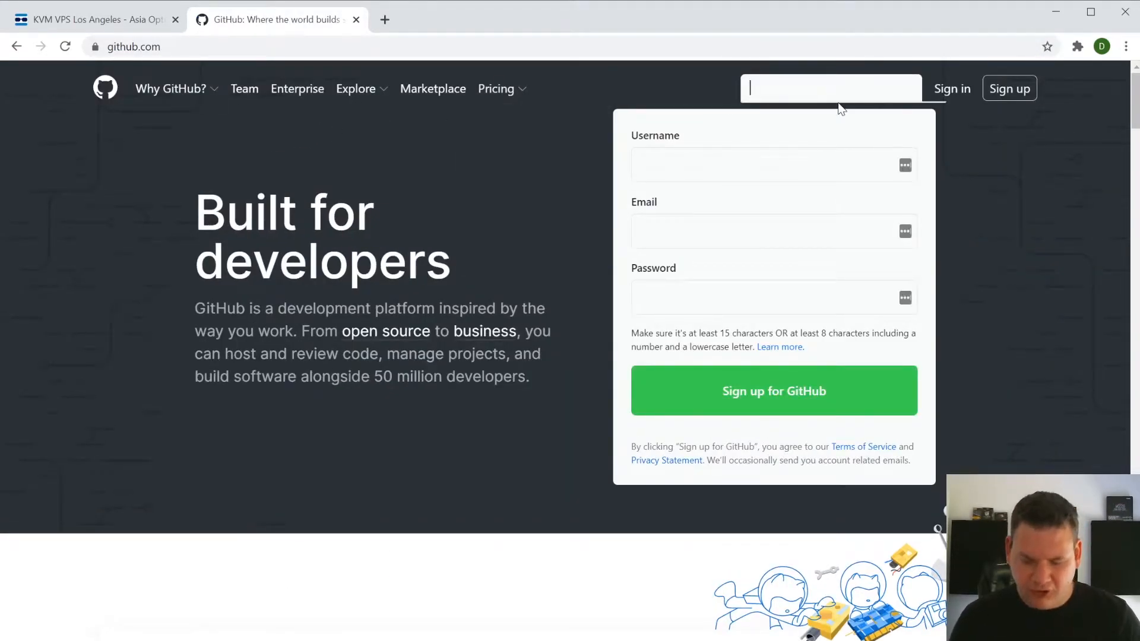
pyautogui.write('openvpn')
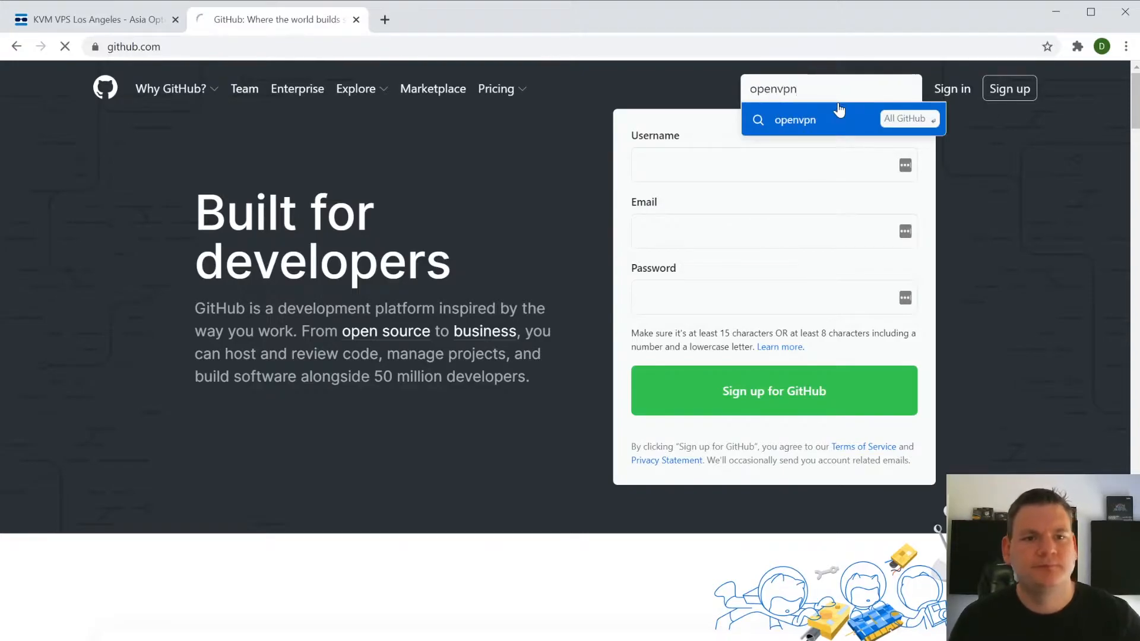
pyautogui.click(794, 119)
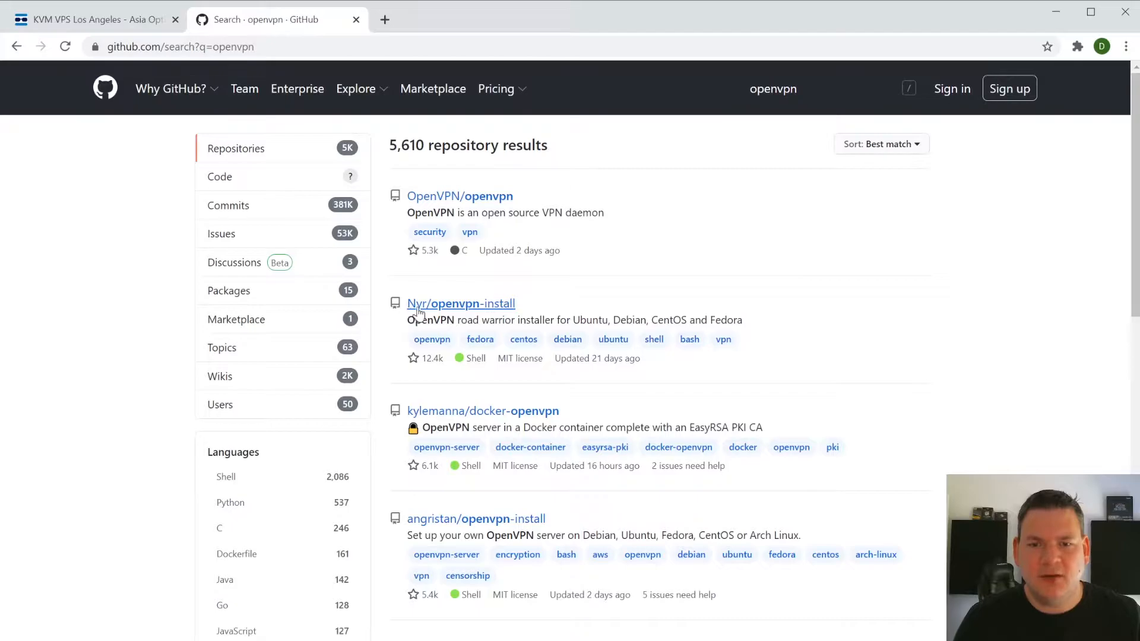
# - In Nyr/openvpn-install, select the README's wget one-line installation command
pyautogui.click(460, 303)
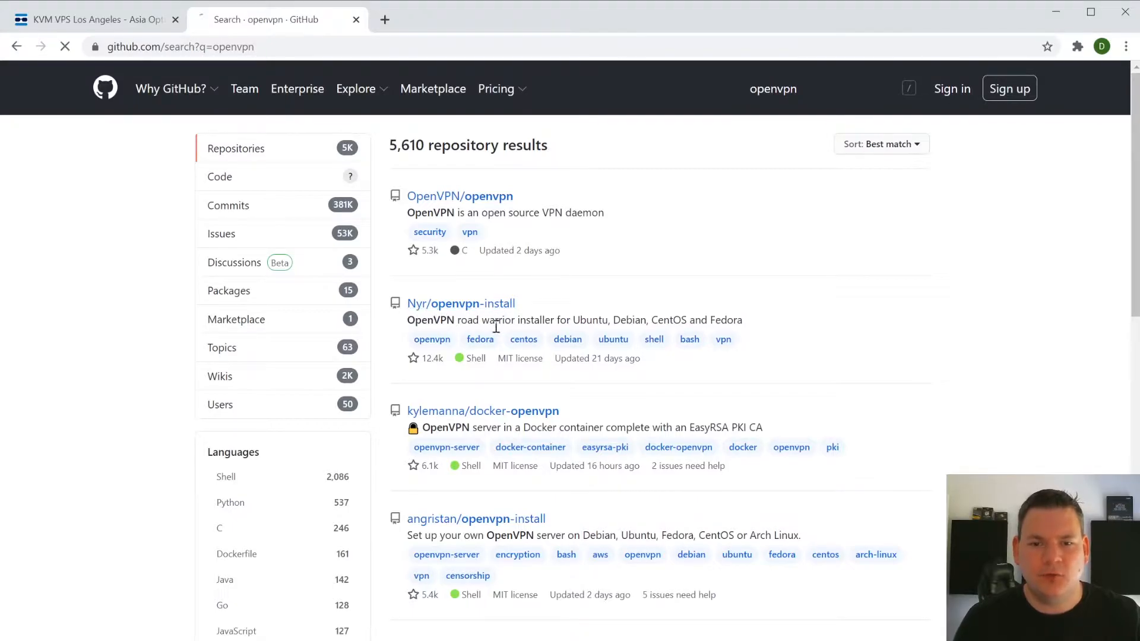
pyautogui.click(461, 303)
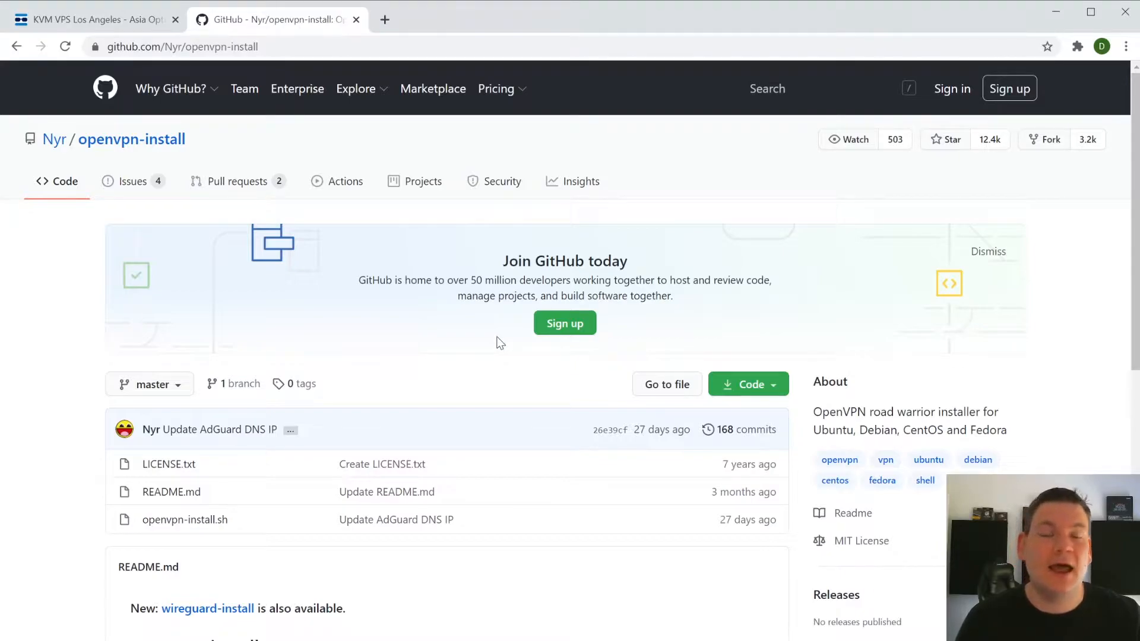
pyautogui.scroll(-3)
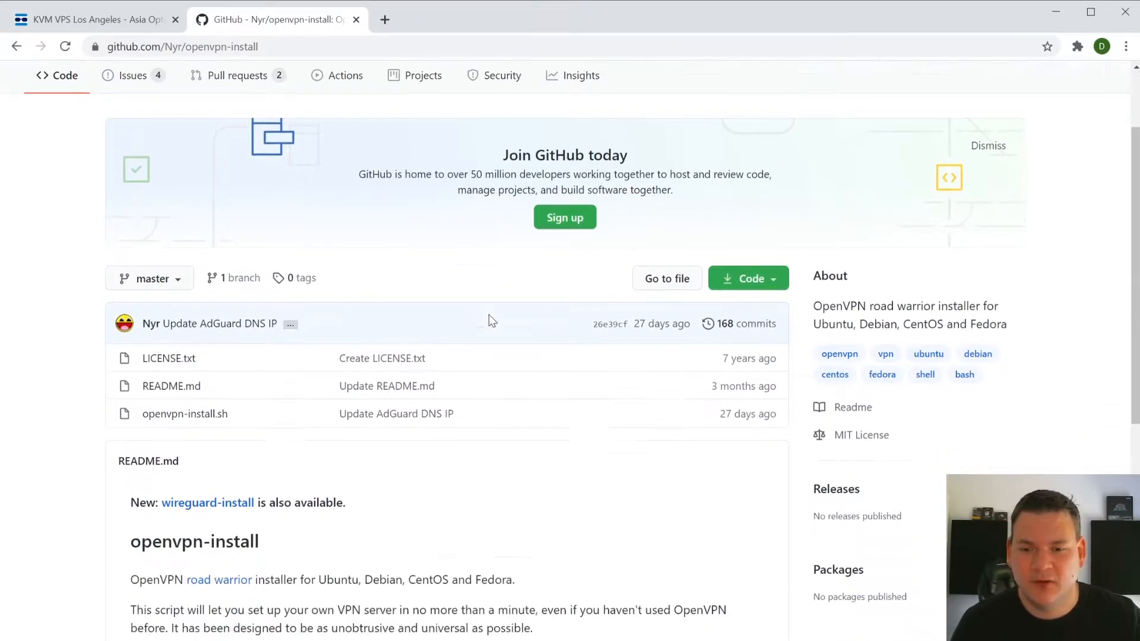
pyautogui.scroll(-3)
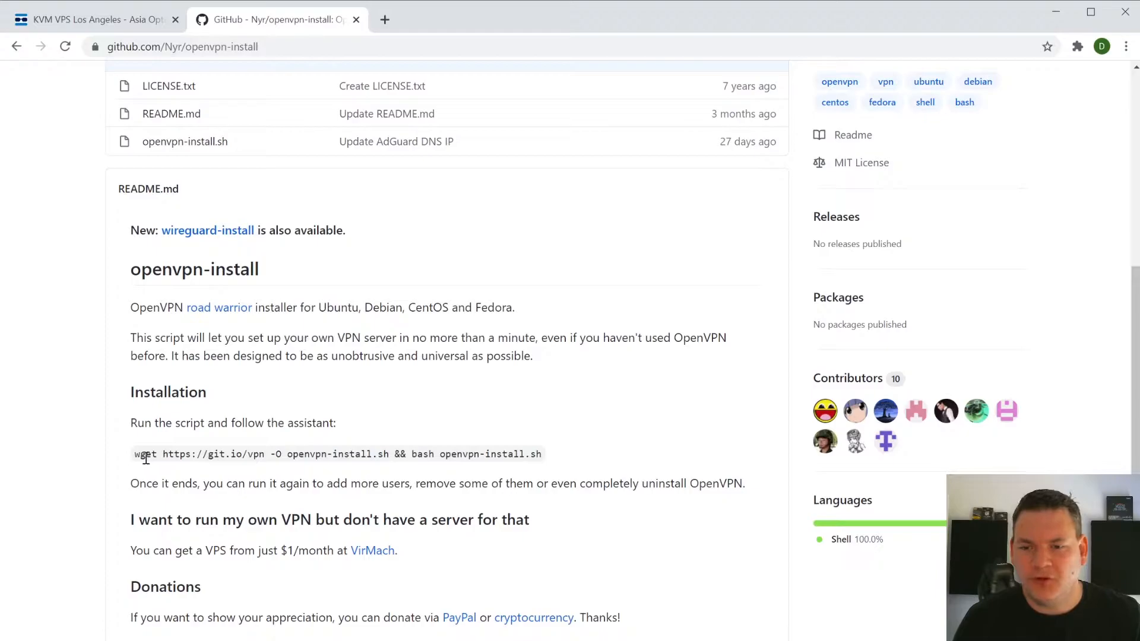
pyautogui.moveTo(136, 454); pyautogui.dragTo(407, 483)
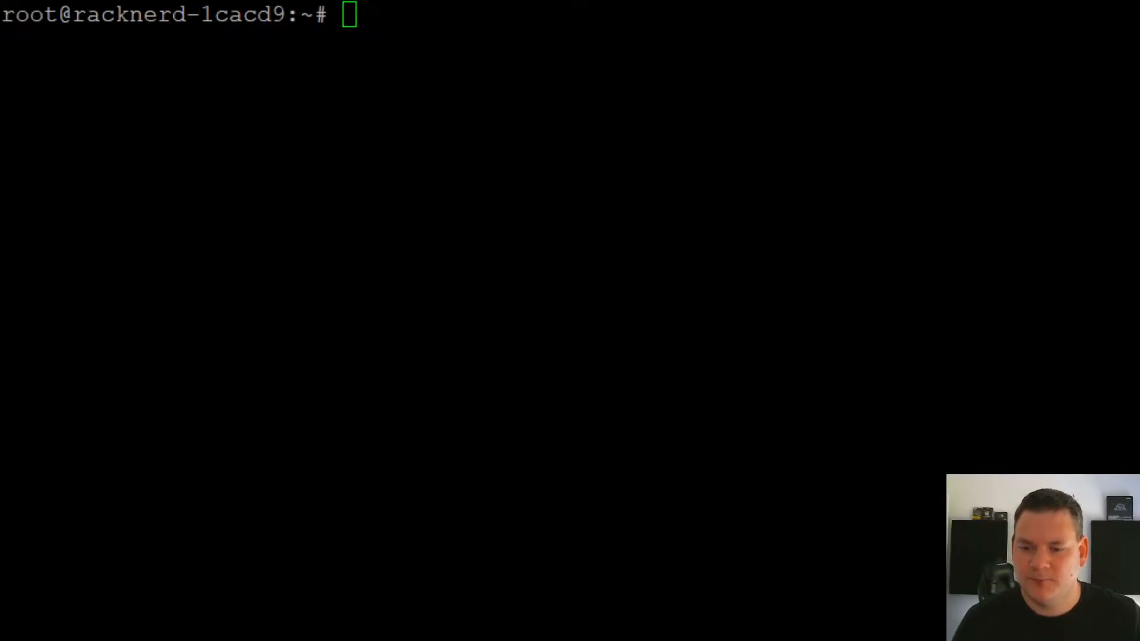
# - Run the wget openvpn-install.sh command choosing UDP and port 2323
pyautogui.write('wget https://git.io/vpn -O openvpn-install.sh && bash openvpn-install.sh')
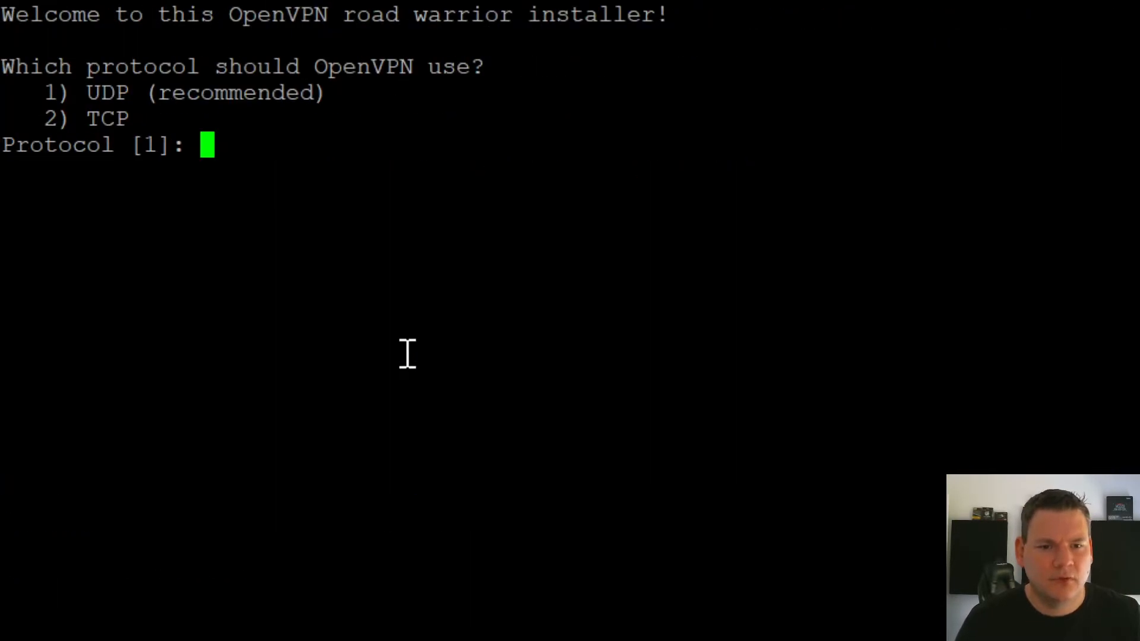
pyautogui.moveTo(413, 356)
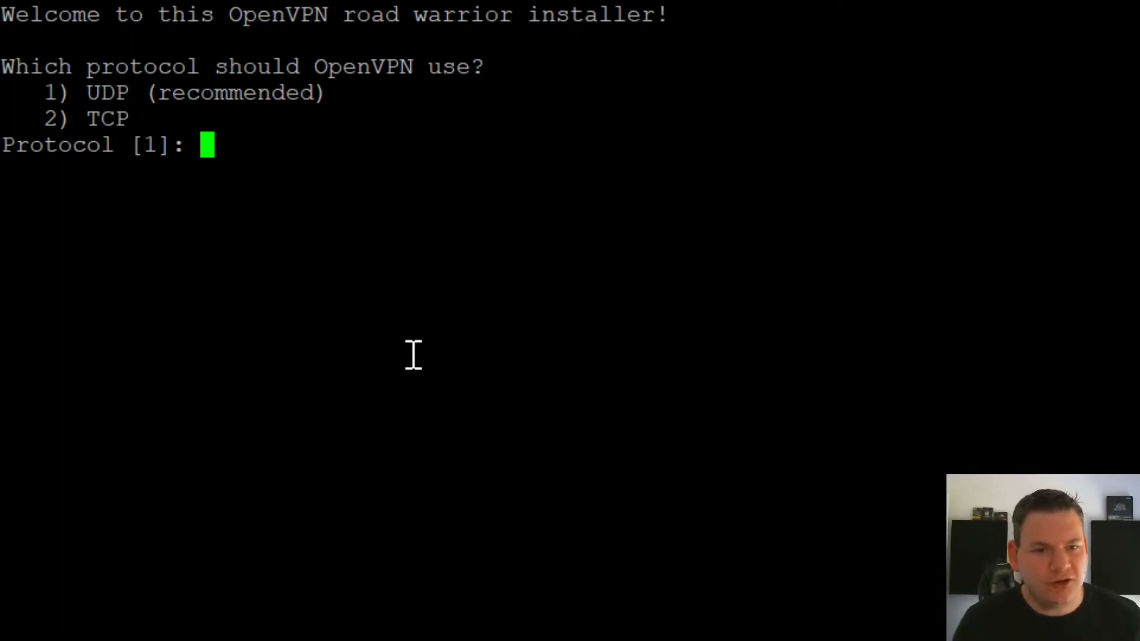
pyautogui.write('1')
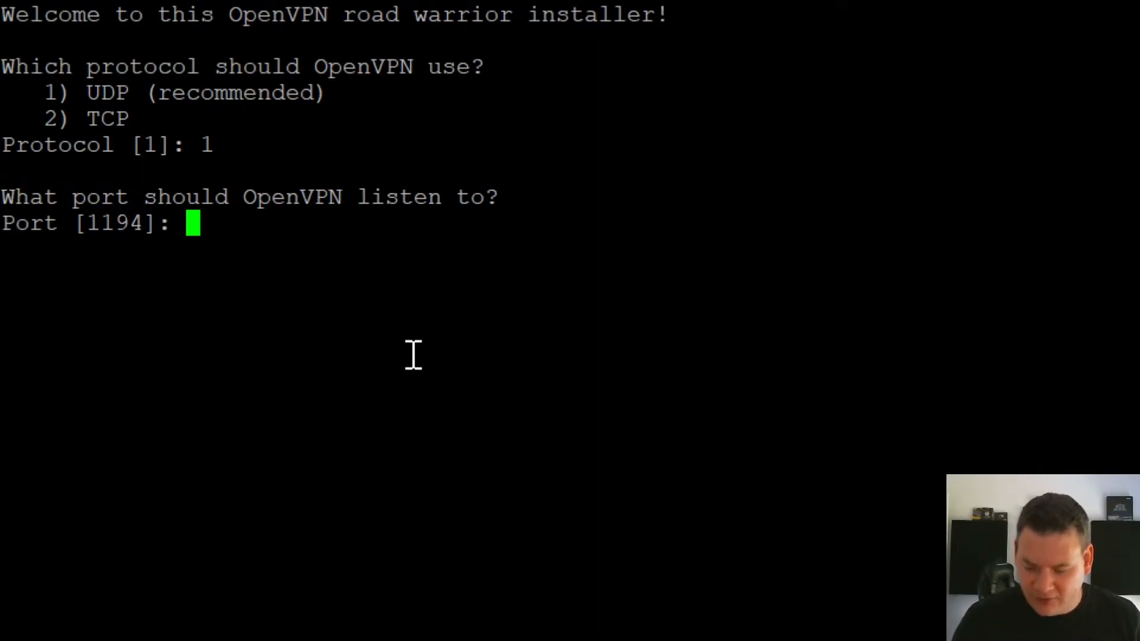
pyautogui.write('2323')
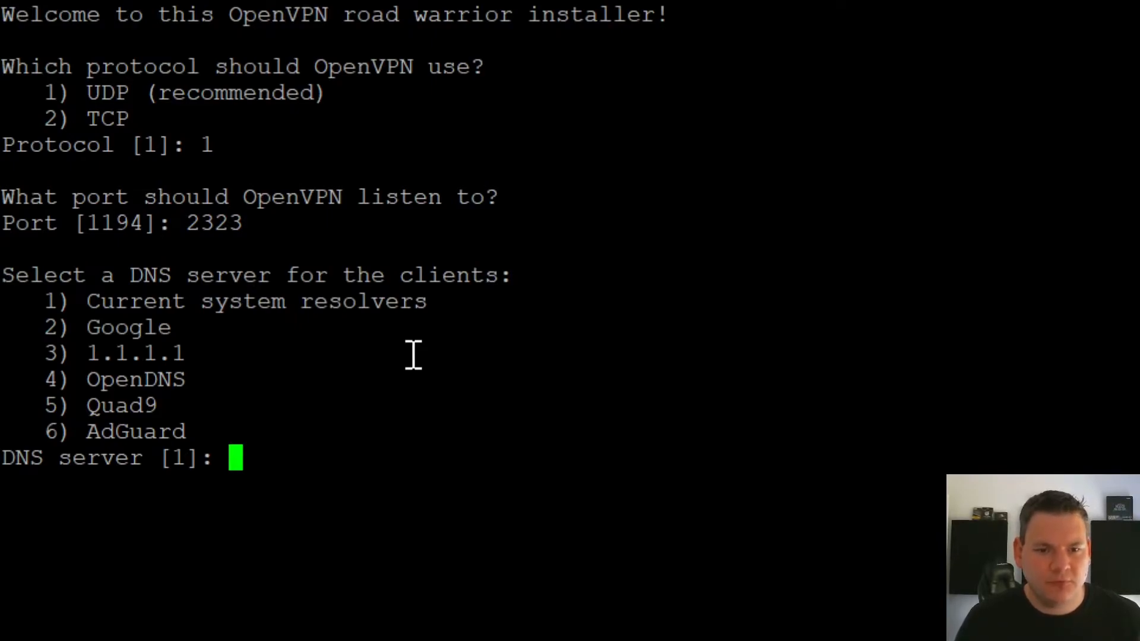
# - Keep current system resolvers and name the first client 'RackNerd'
pyautogui.write('1')
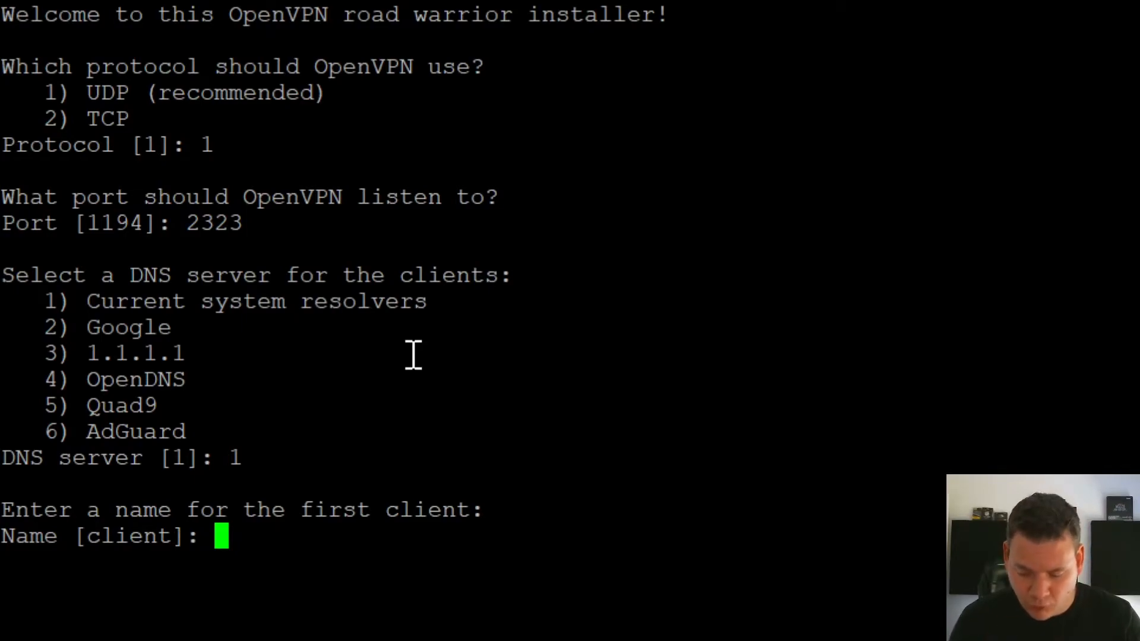
pyautogui.write('RackNerd')
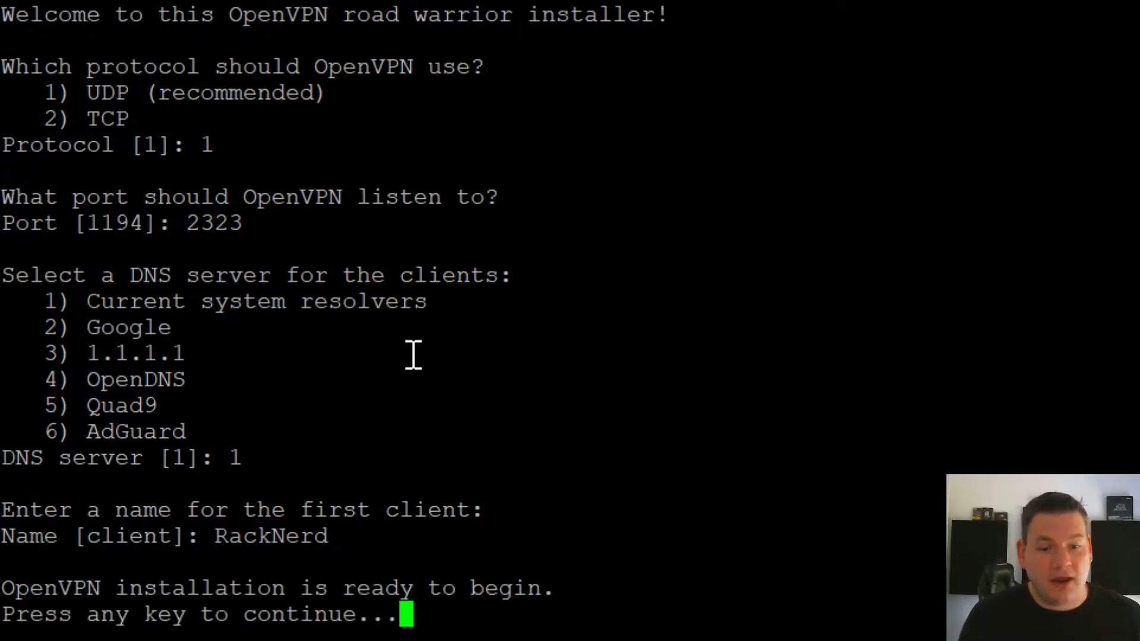
pyautogui.press('enter')
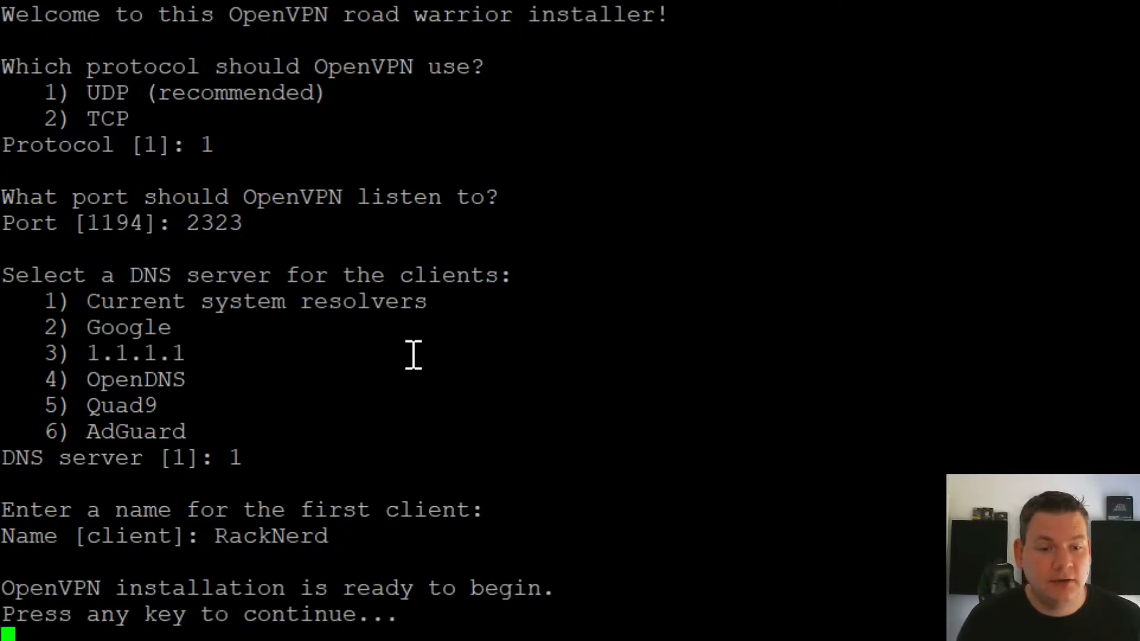
# - Let the installation finish and list root's home to confirm RackNerd.ovpn exists
pyautogui.press('enter')
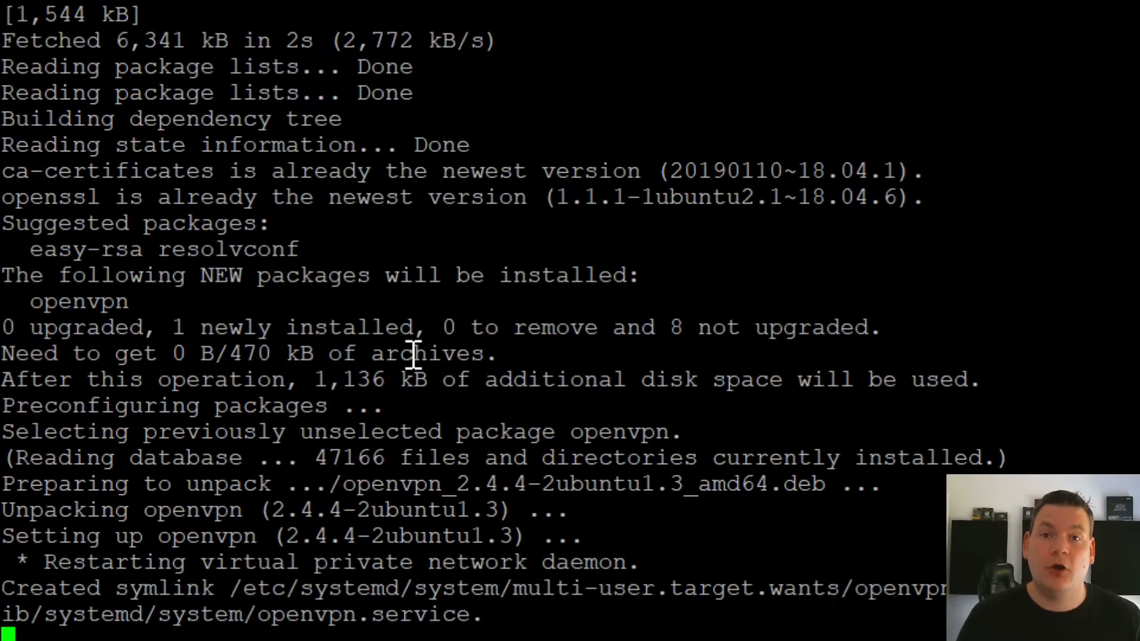
pyautogui.scroll(-3)
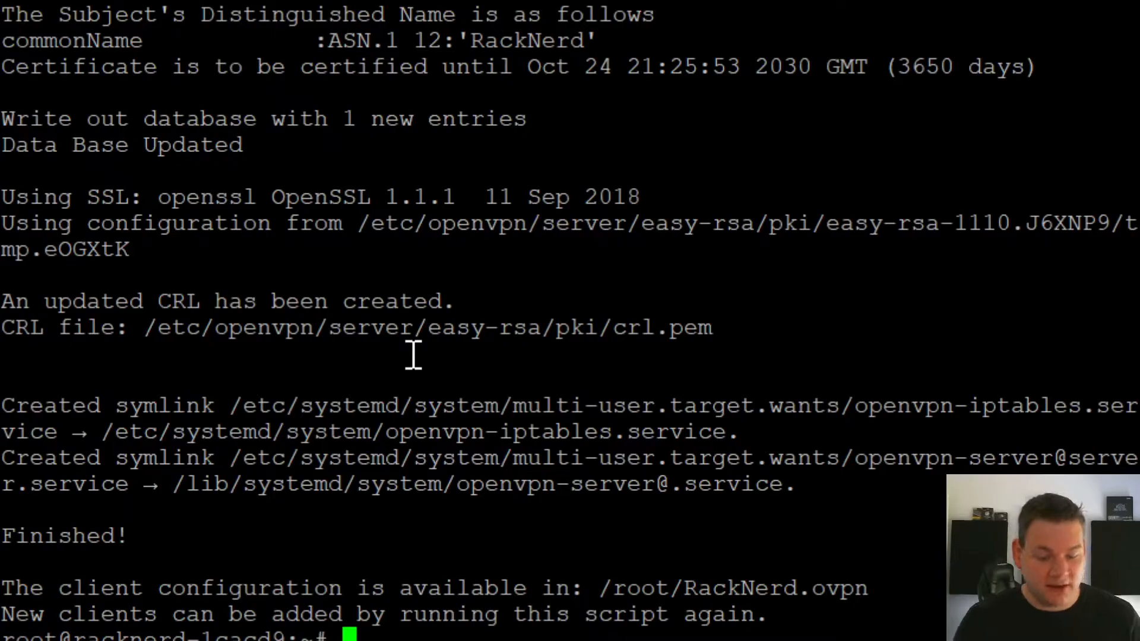
pyautogui.write('ls')
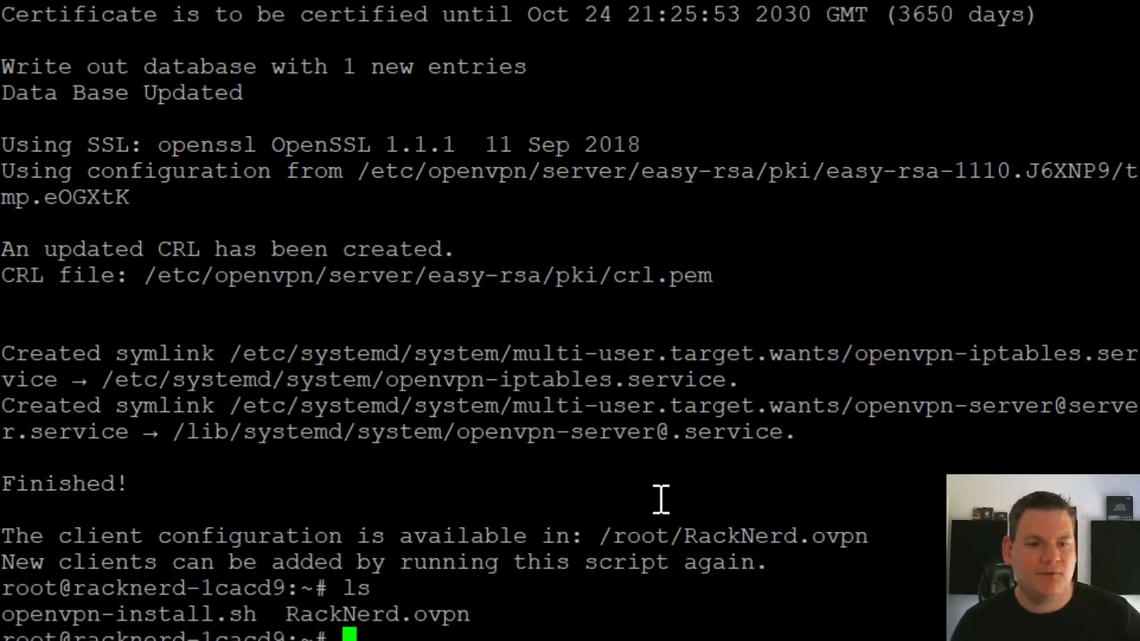
pyautogui.moveTo(548, 524)
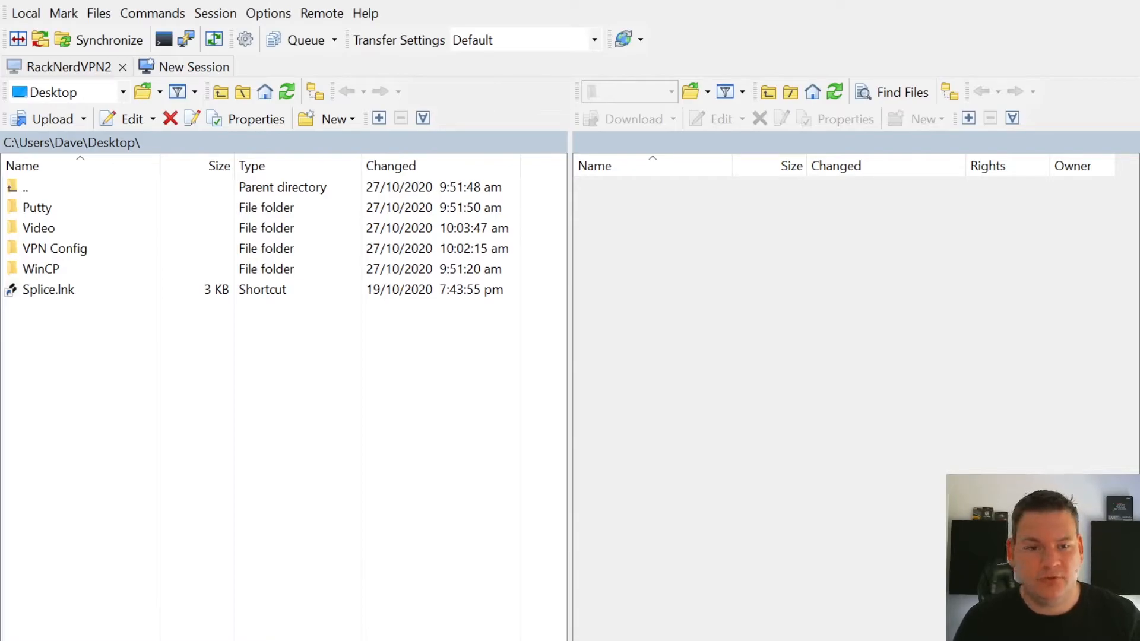
pyautogui.moveTo(504, 377)
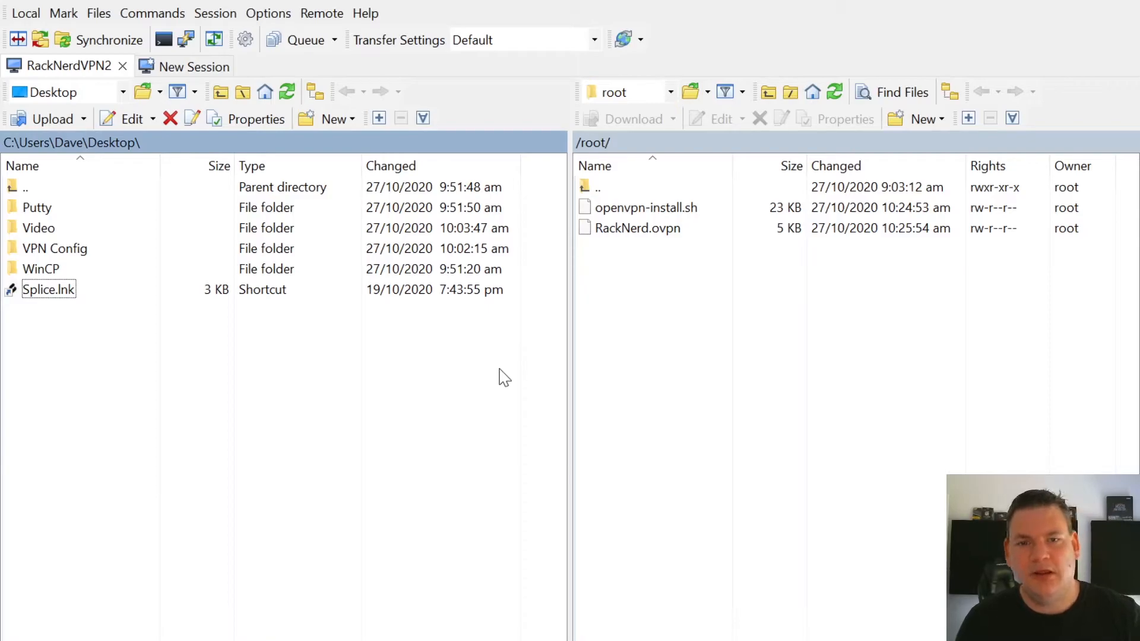
pyautogui.moveTo(769, 211)
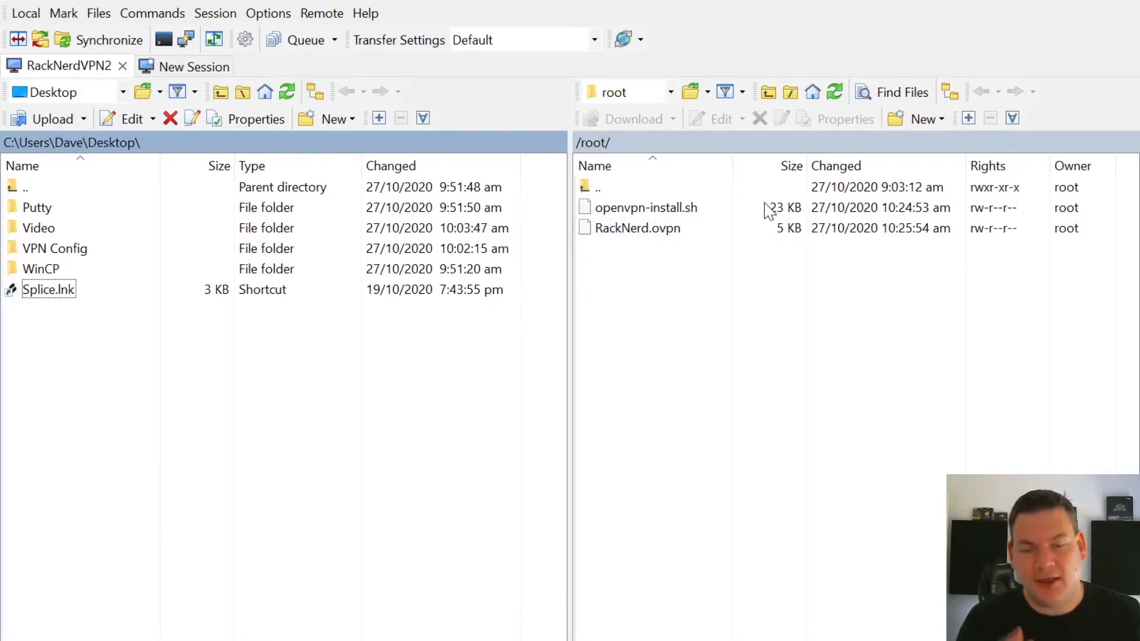
# - In WinSCP's /root listing, locate RackNerd.ovpn beside openvpn-install.sh
pyautogui.click(646, 207)
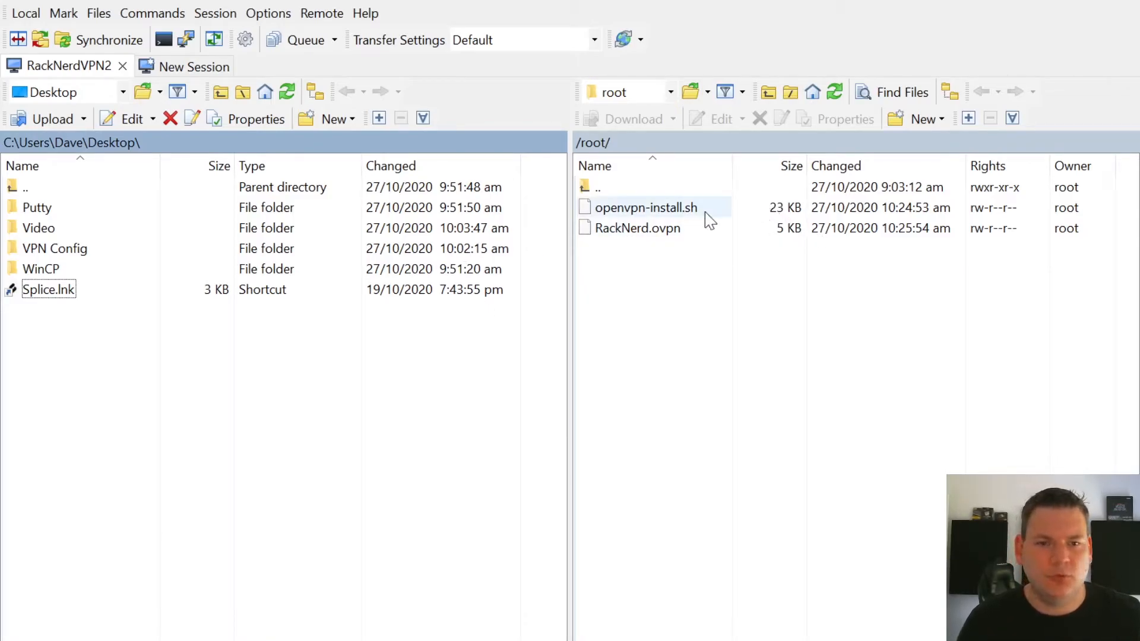
pyautogui.click(637, 228)
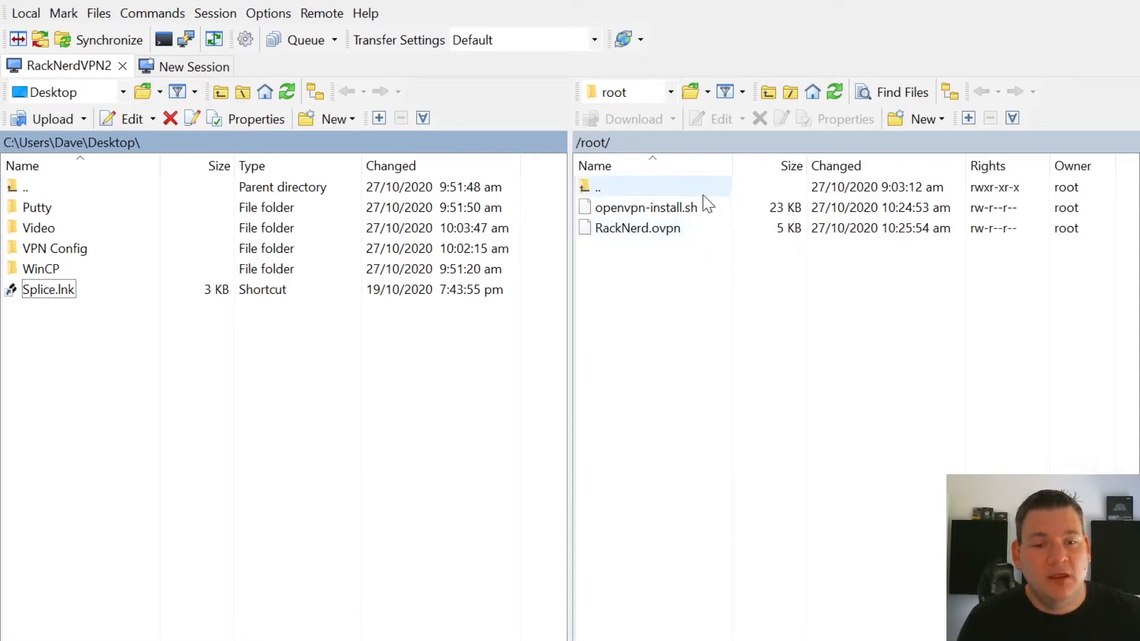
pyautogui.click(646, 207)
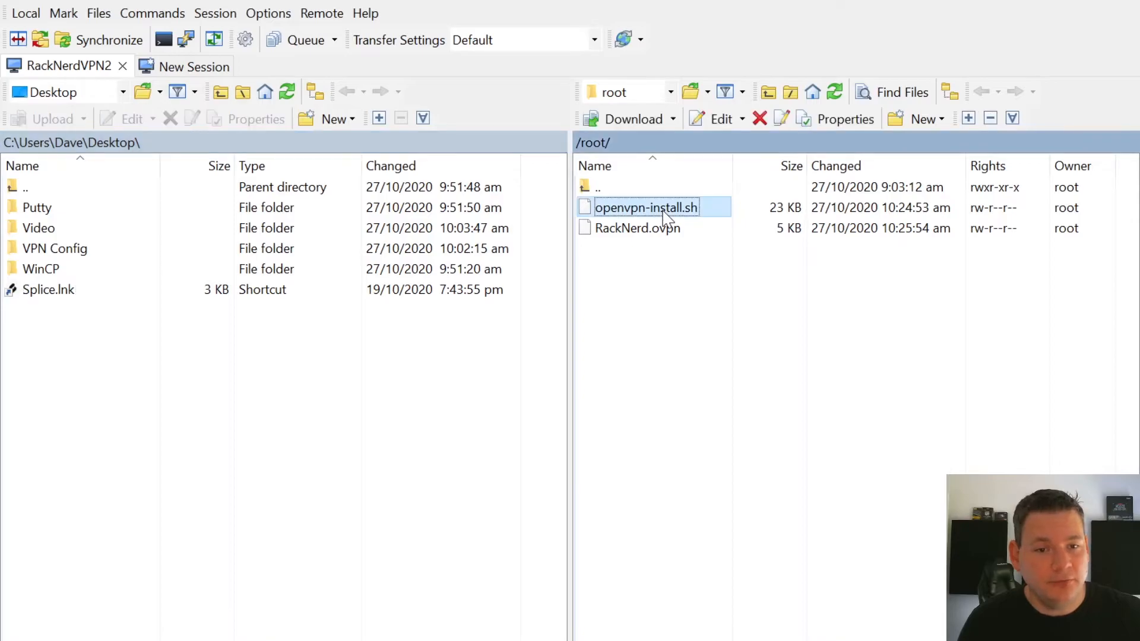
pyautogui.click(637, 228)
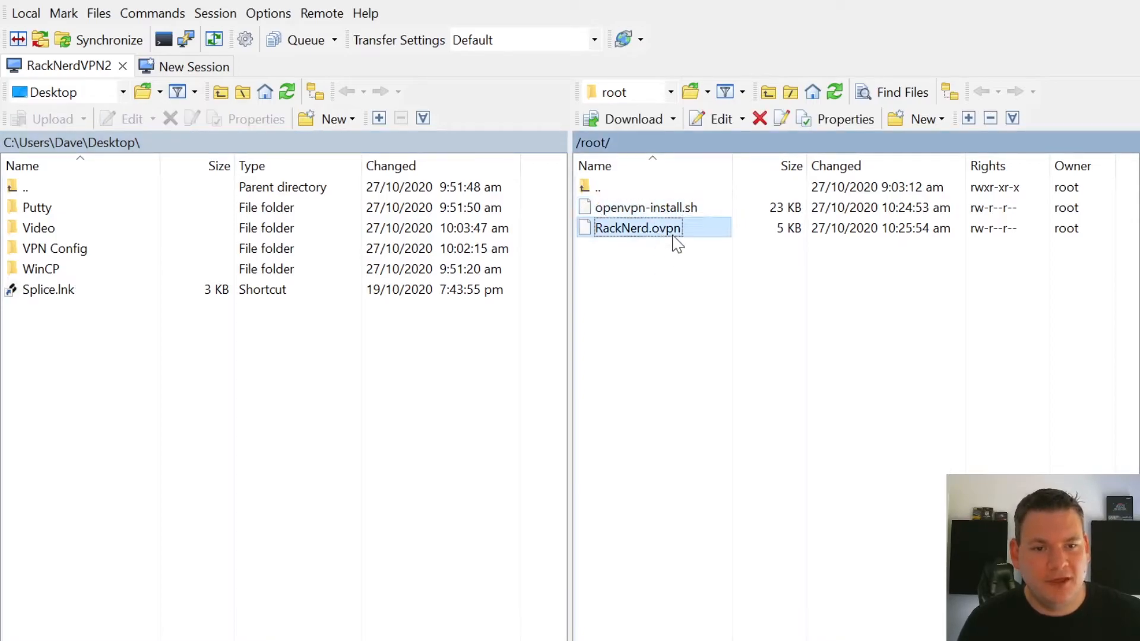
pyautogui.moveTo(640, 241)
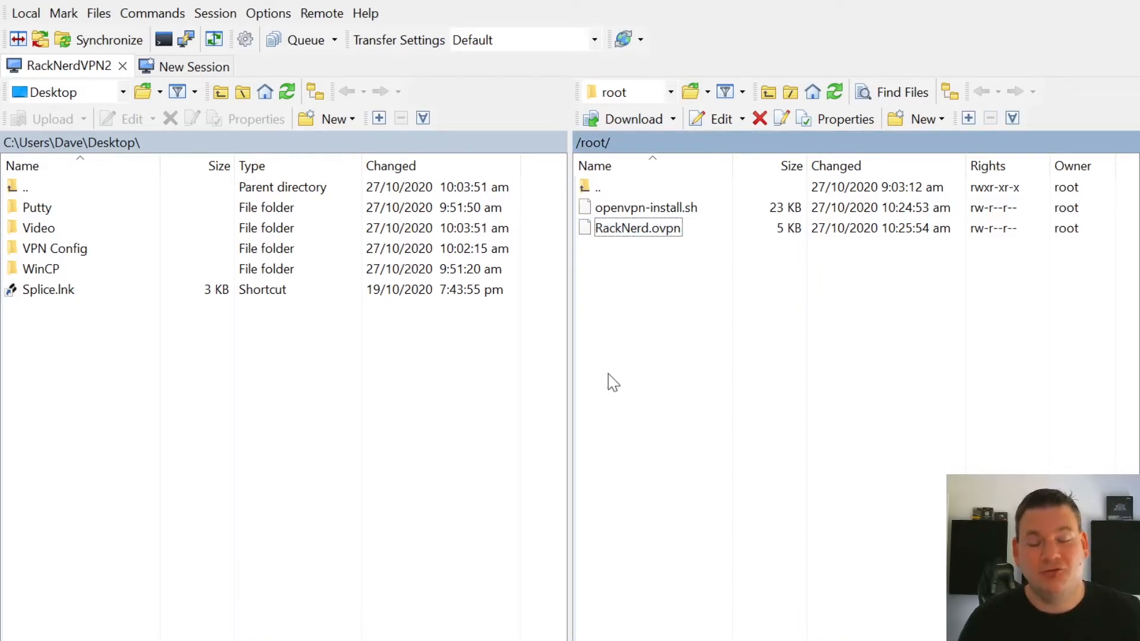
pyautogui.moveTo(650, 368)
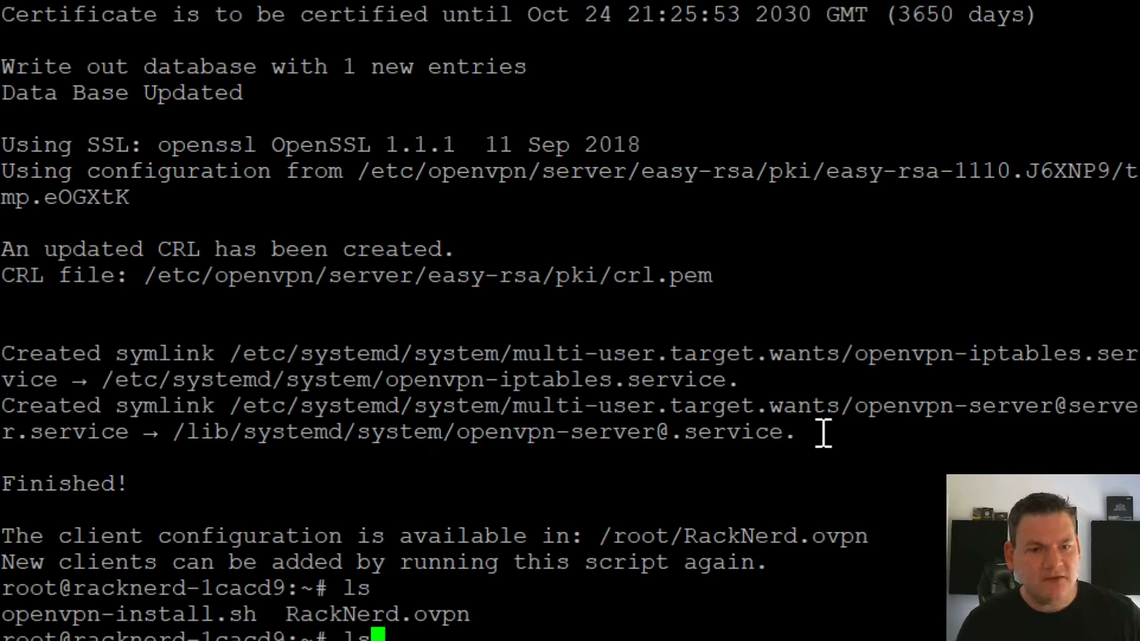
# - Rerun openvpn-install.sh, choose 'Add a new client' and name it Dave
pyautogui.write('wget https://git.io/vpn -O openvpn-install.sh')
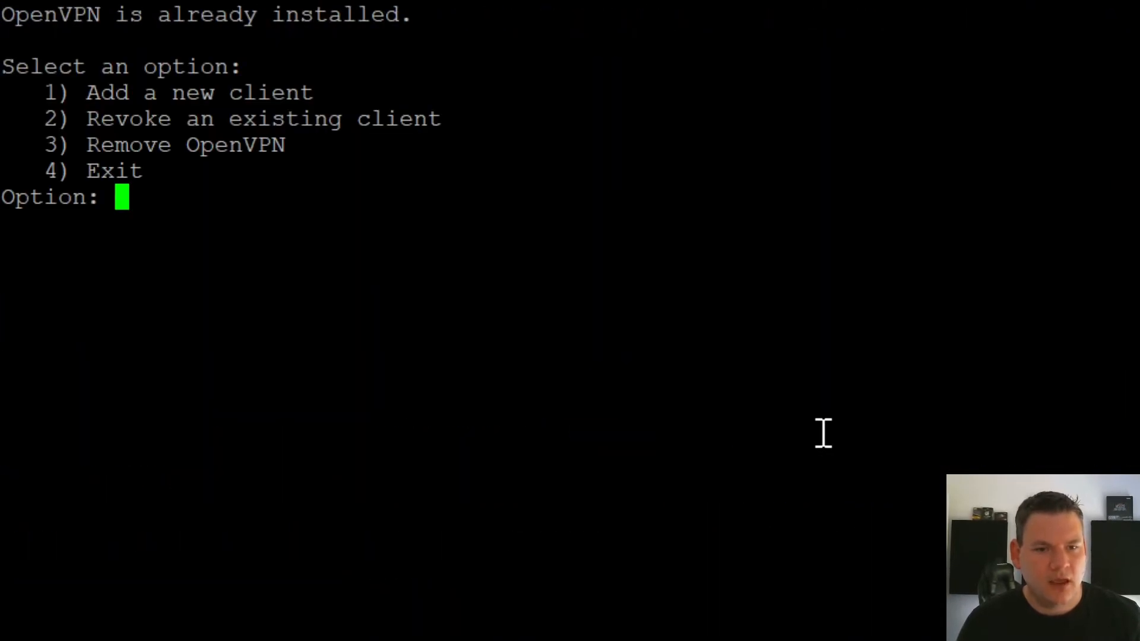
pyautogui.moveTo(102, 118)
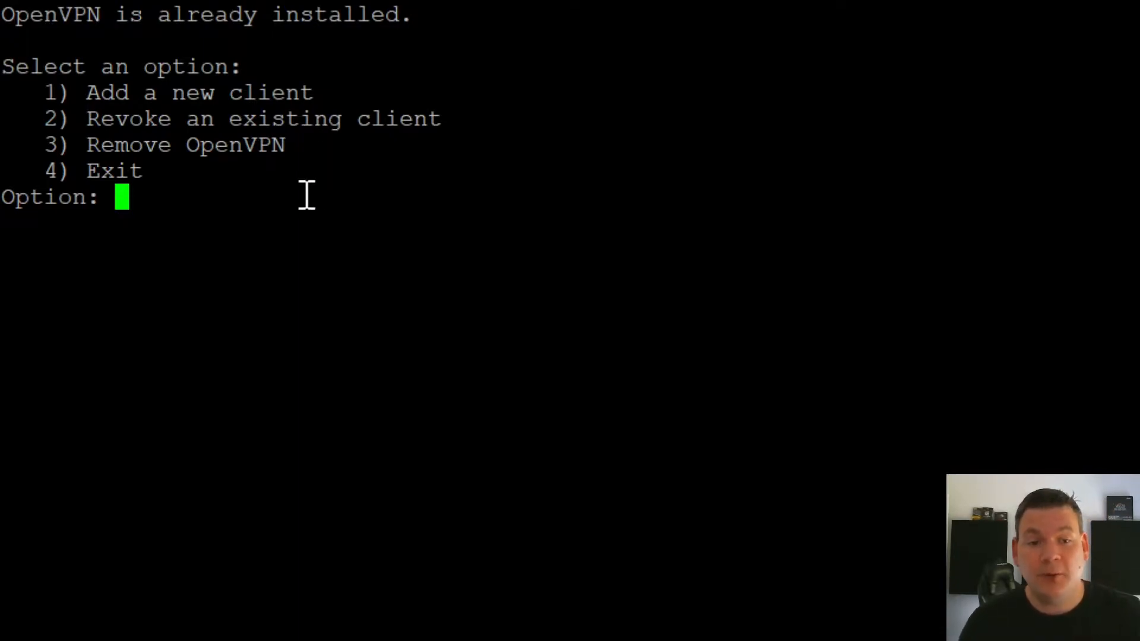
pyautogui.moveTo(363, 249)
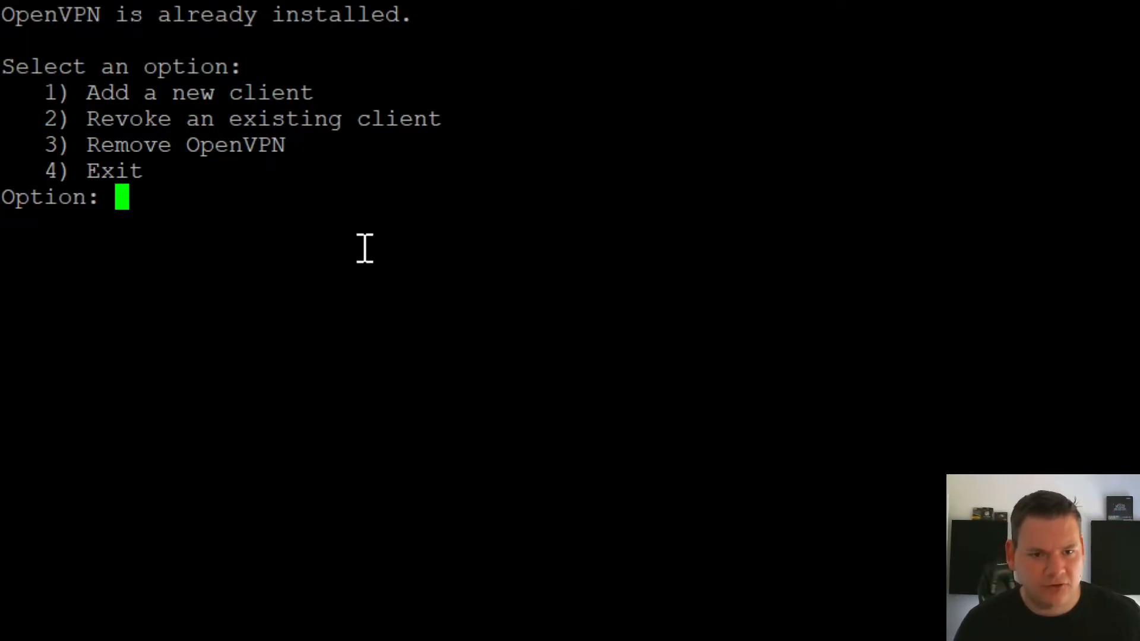
pyautogui.write('1')
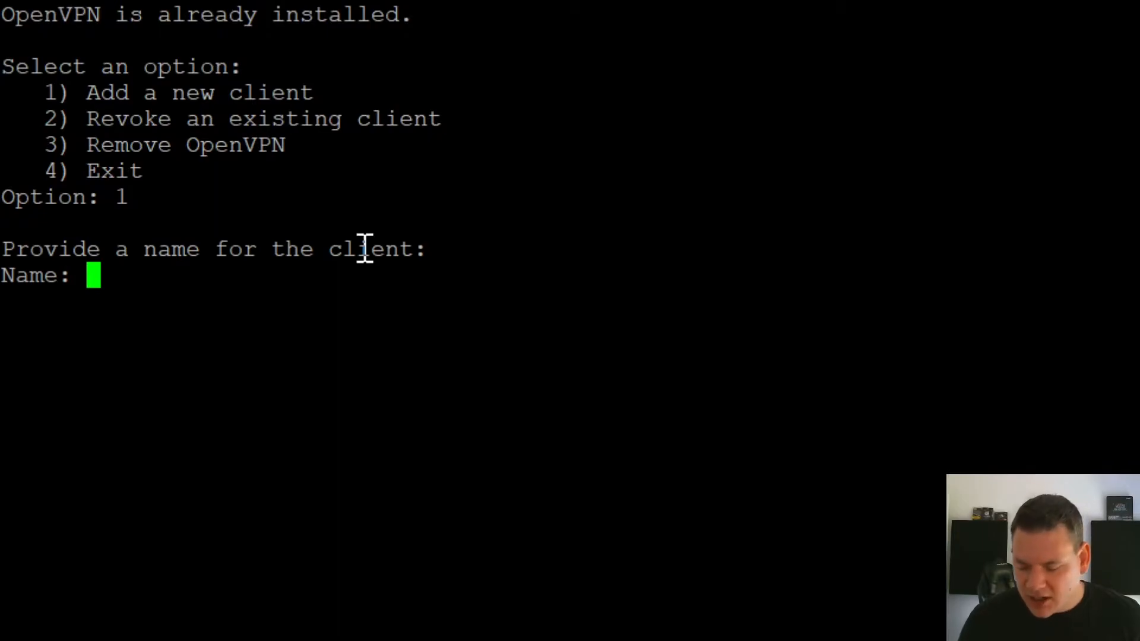
pyautogui.write('Dav')
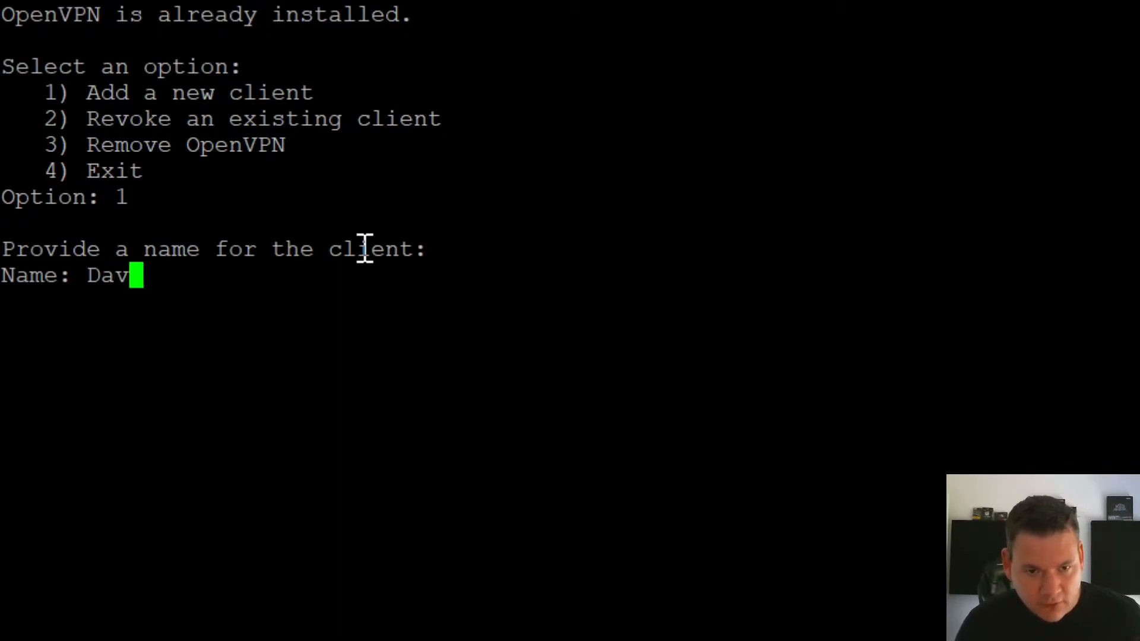
pyautogui.write('e')
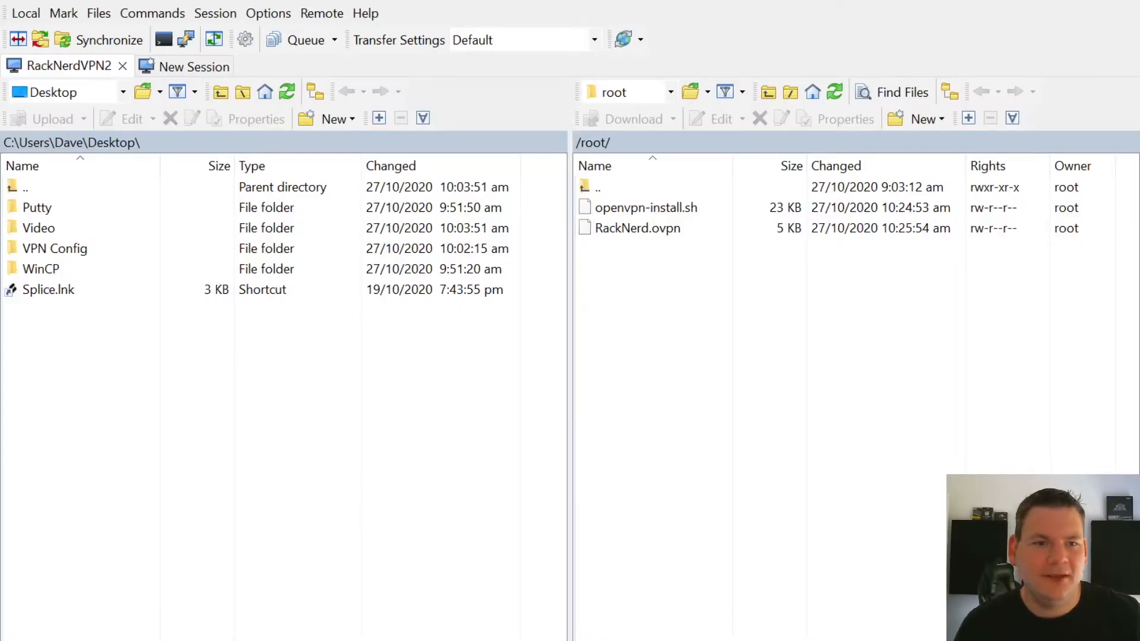
# - Refresh /root and copy the new .ovpn profile into the local VPN Config folder
pyautogui.click(638, 228)
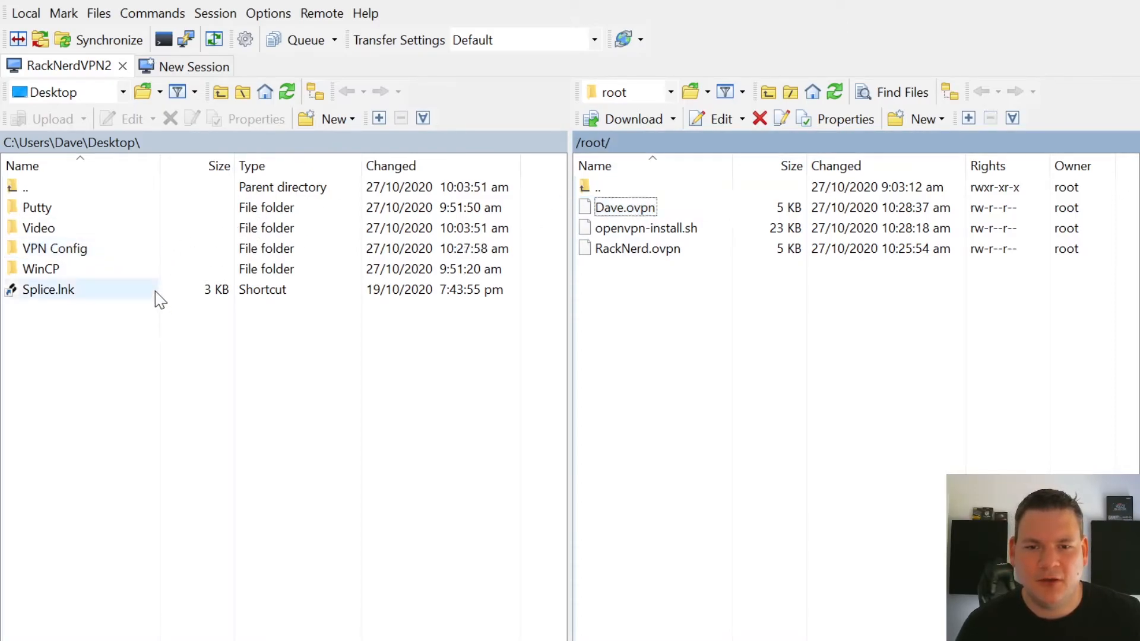
pyautogui.click(201, 381)
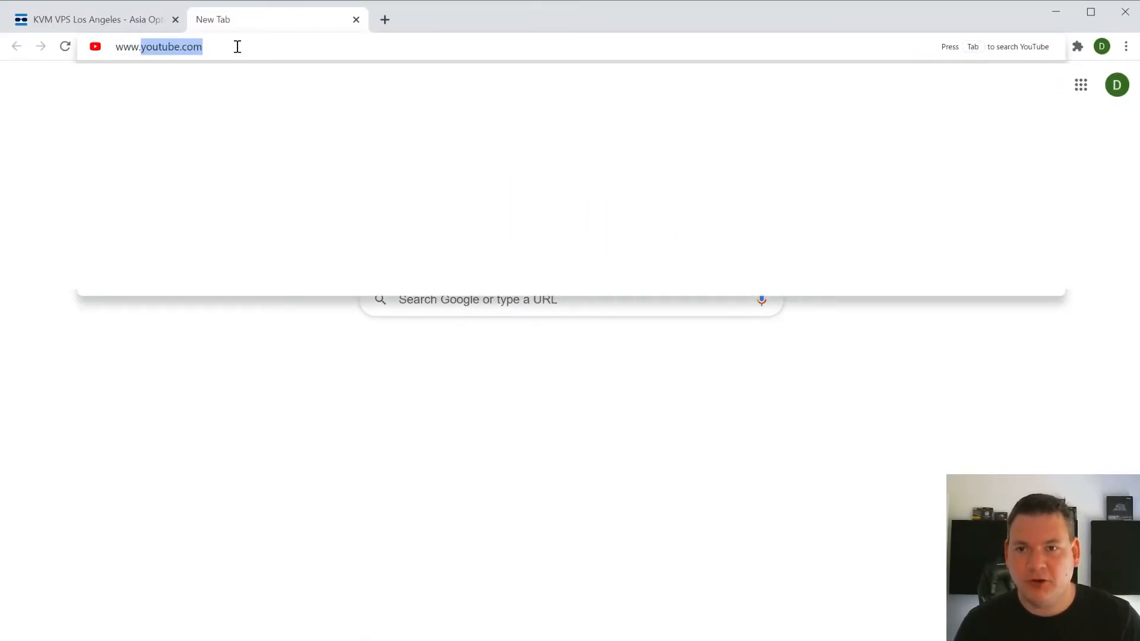
# - Download the Windows OpenVPN Connect installer from openvpn.net and launch it
pyautogui.write('www.ope')
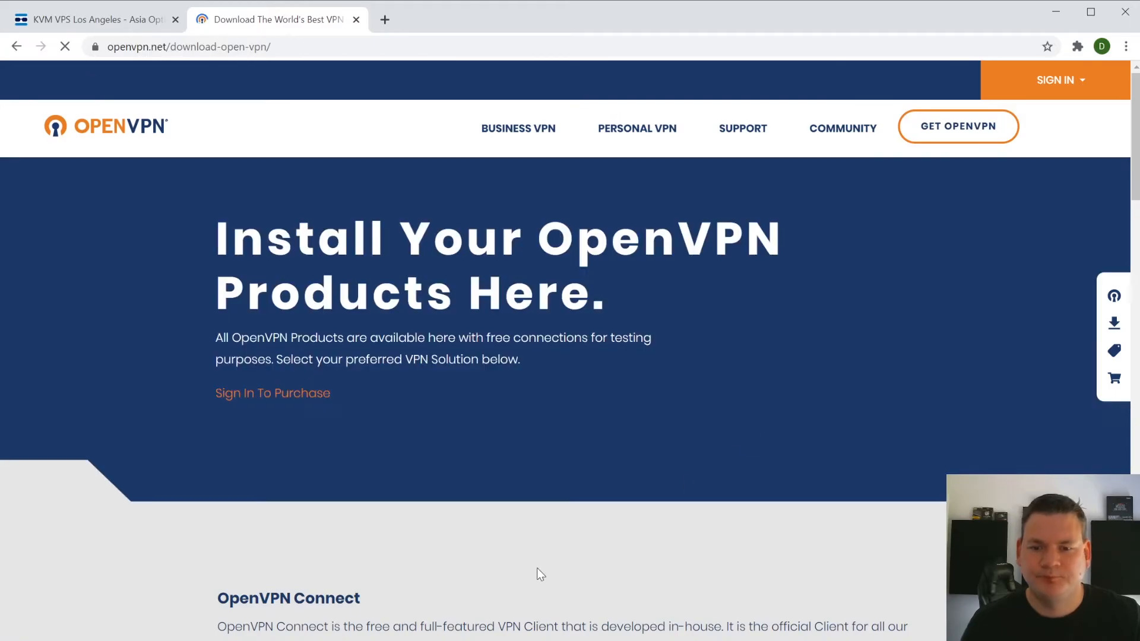
pyautogui.scroll(-3)
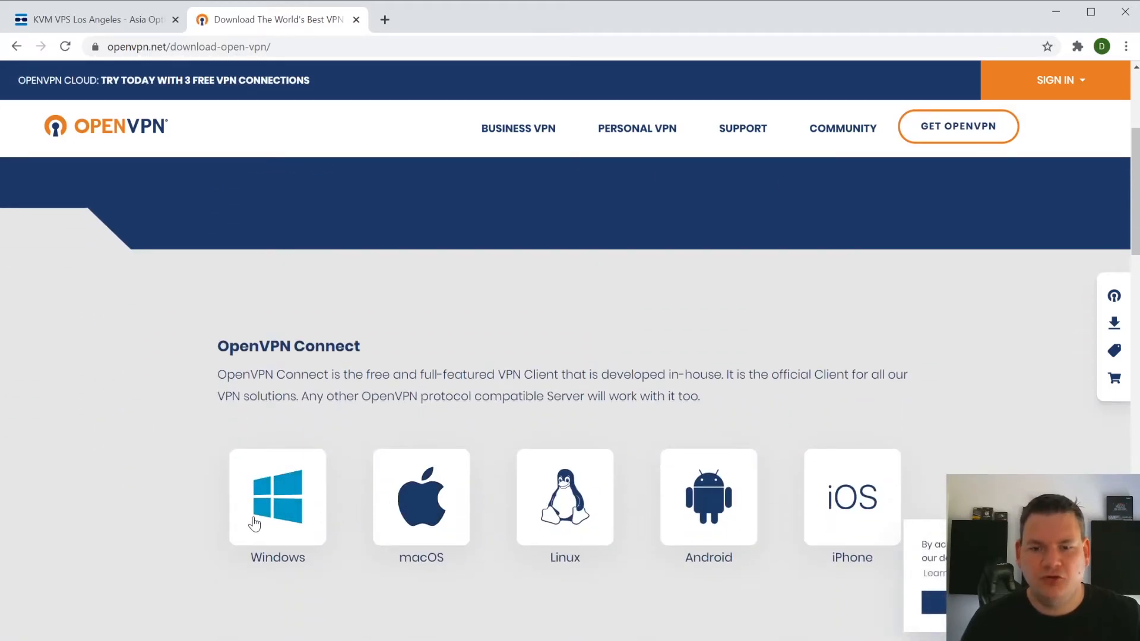
pyautogui.moveTo(307, 590)
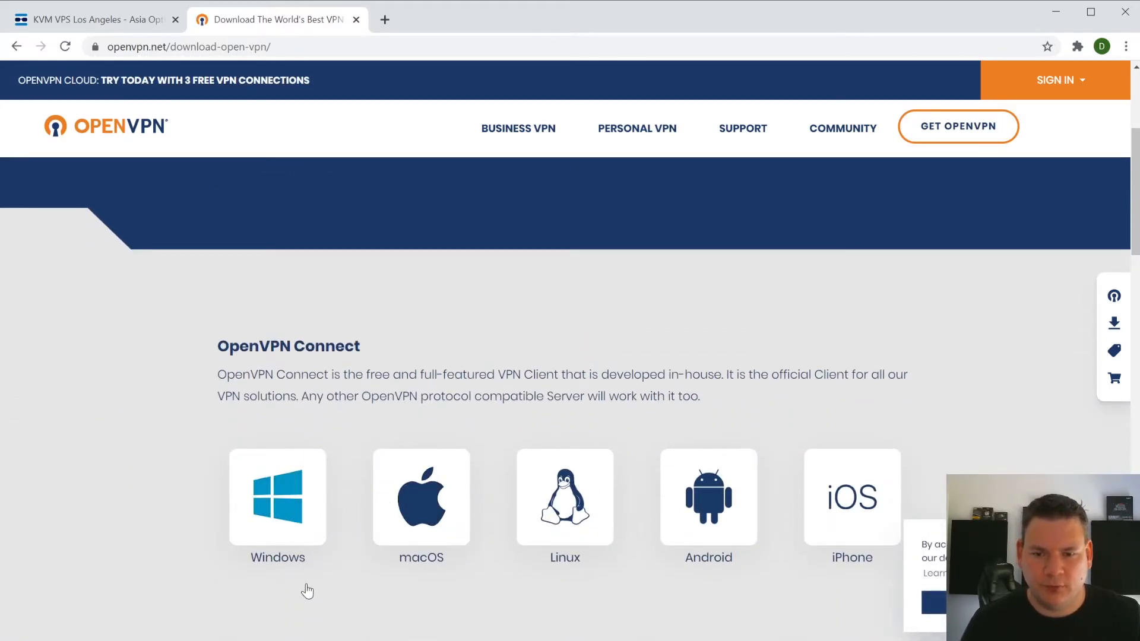
pyautogui.click(277, 497)
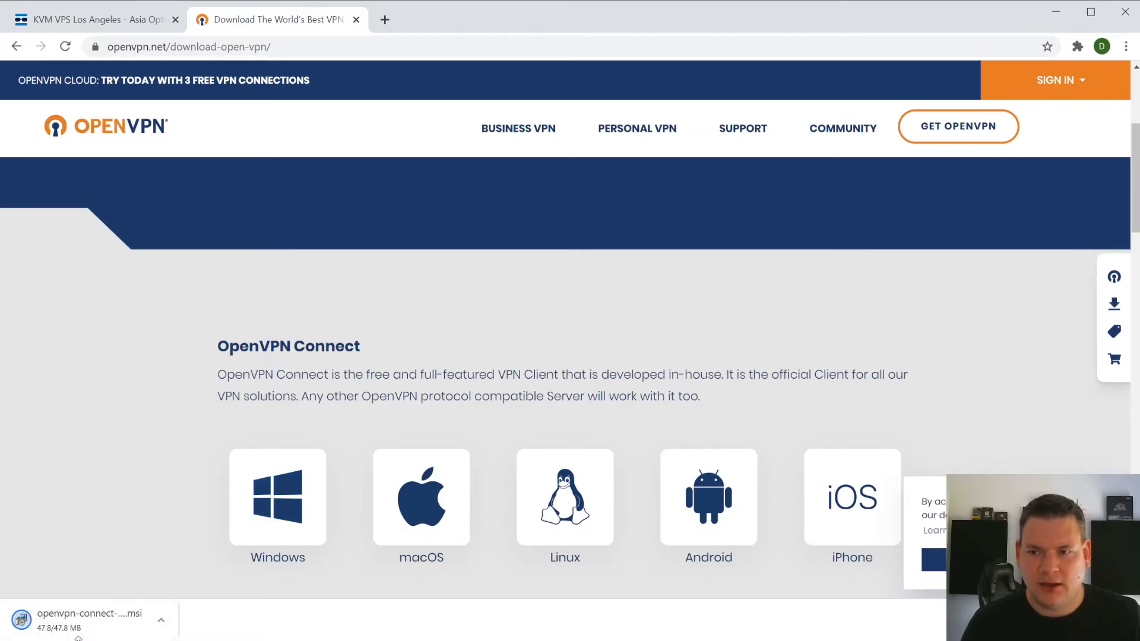
pyautogui.click(87, 617)
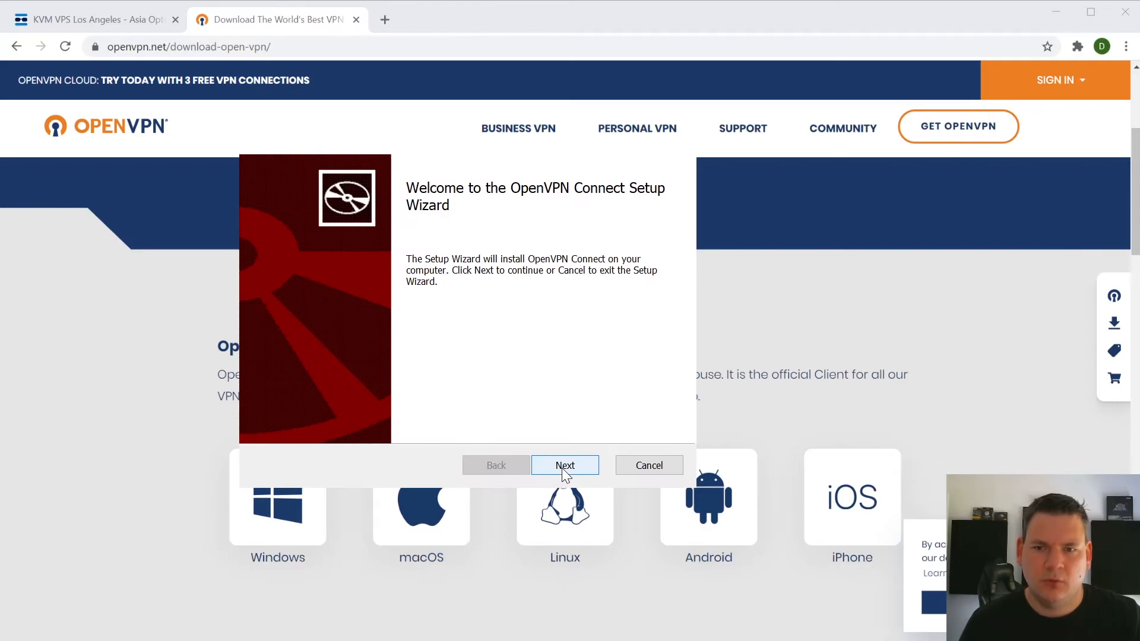
# - Accept the license agreement, complete the OpenVPN Connect setup and finish
pyautogui.click(565, 465)
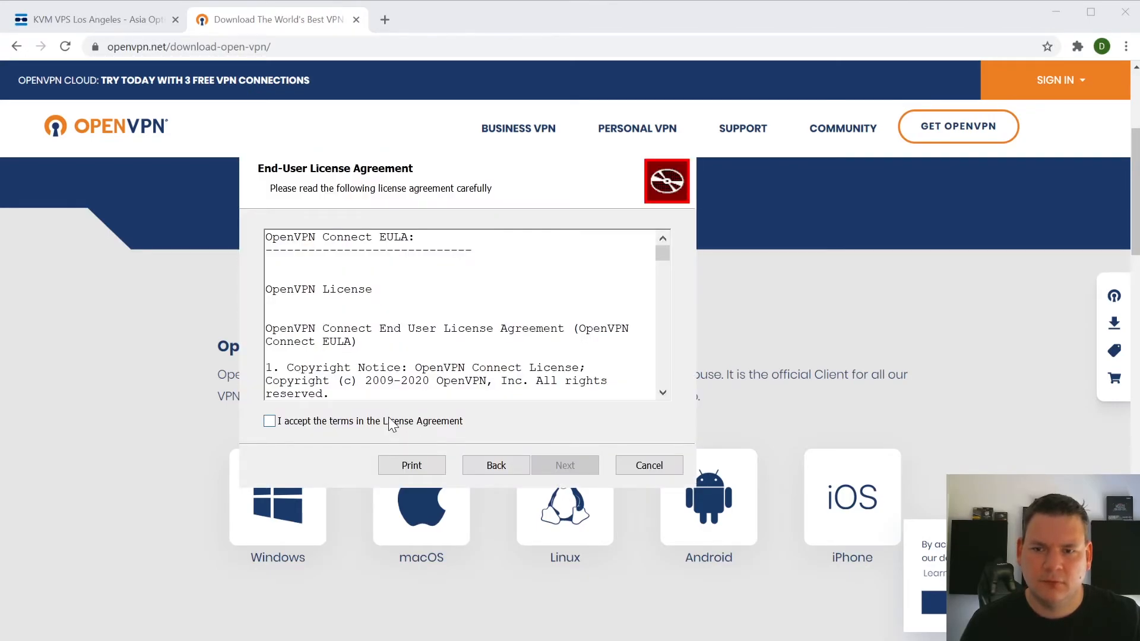
pyautogui.click(647, 465)
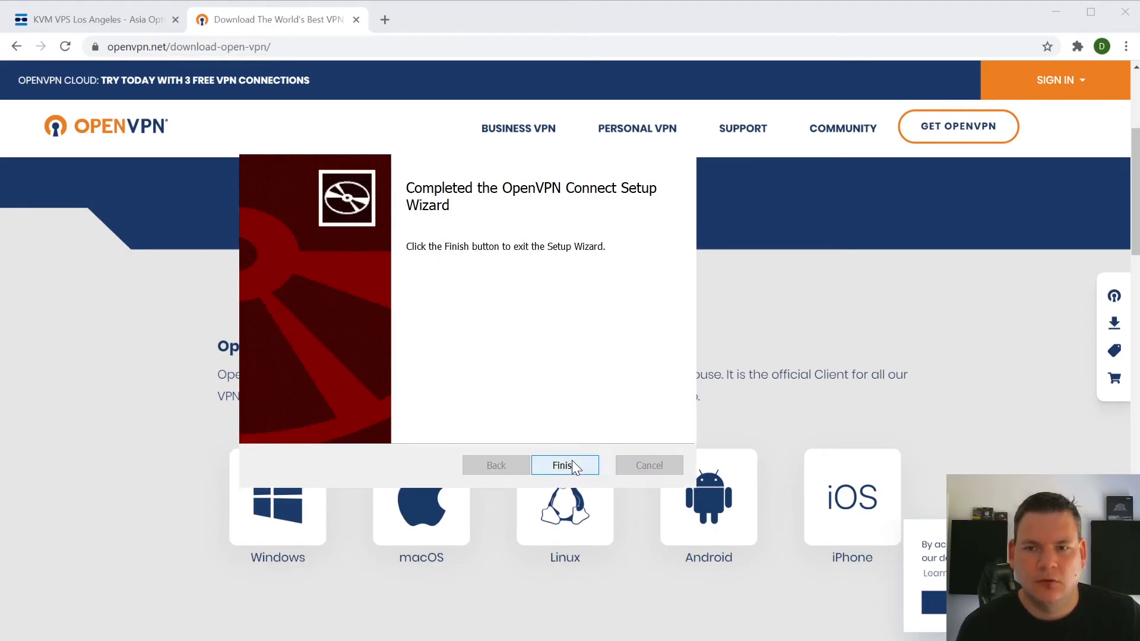
pyautogui.click(565, 466)
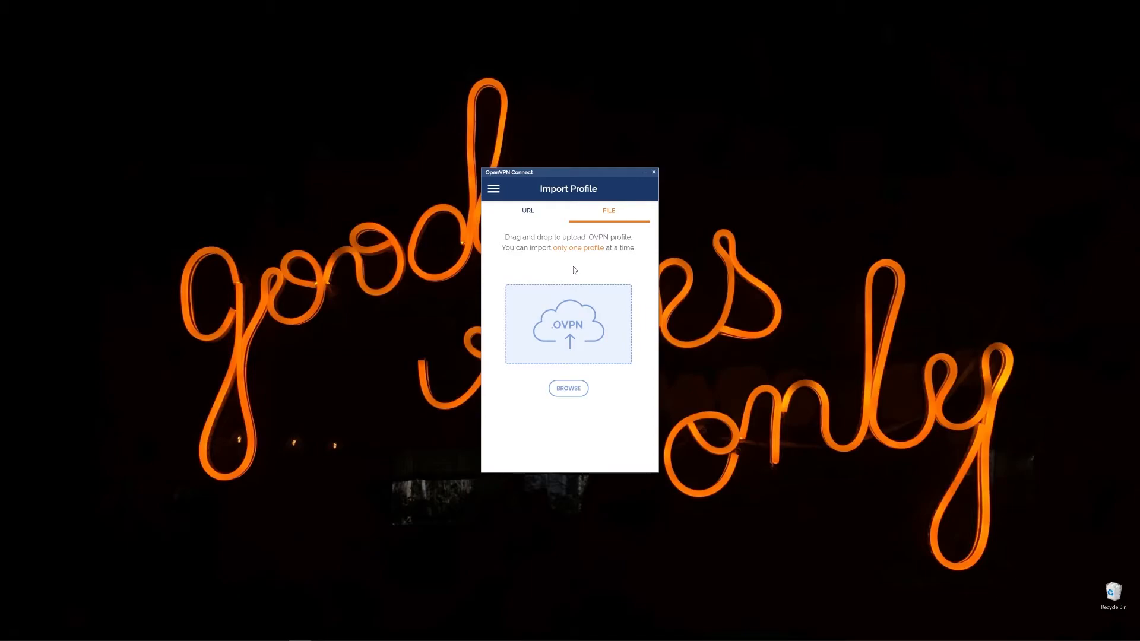
# - Import the RackNerd.ovpn profile from the VPN Config folder and add it
pyautogui.click(567, 387)
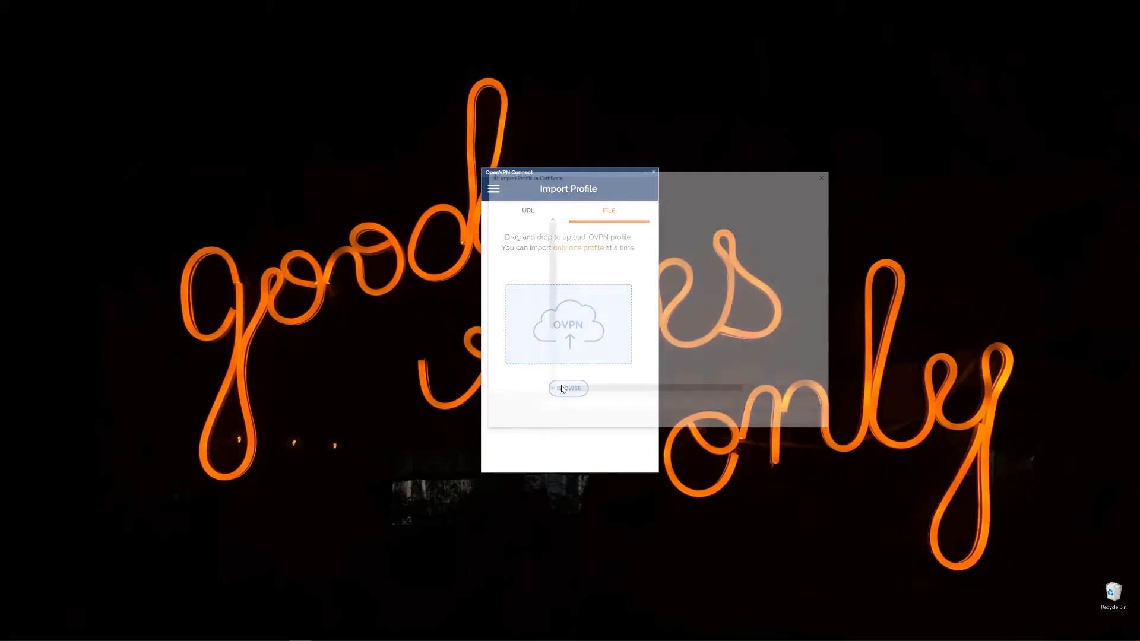
pyautogui.click(567, 387)
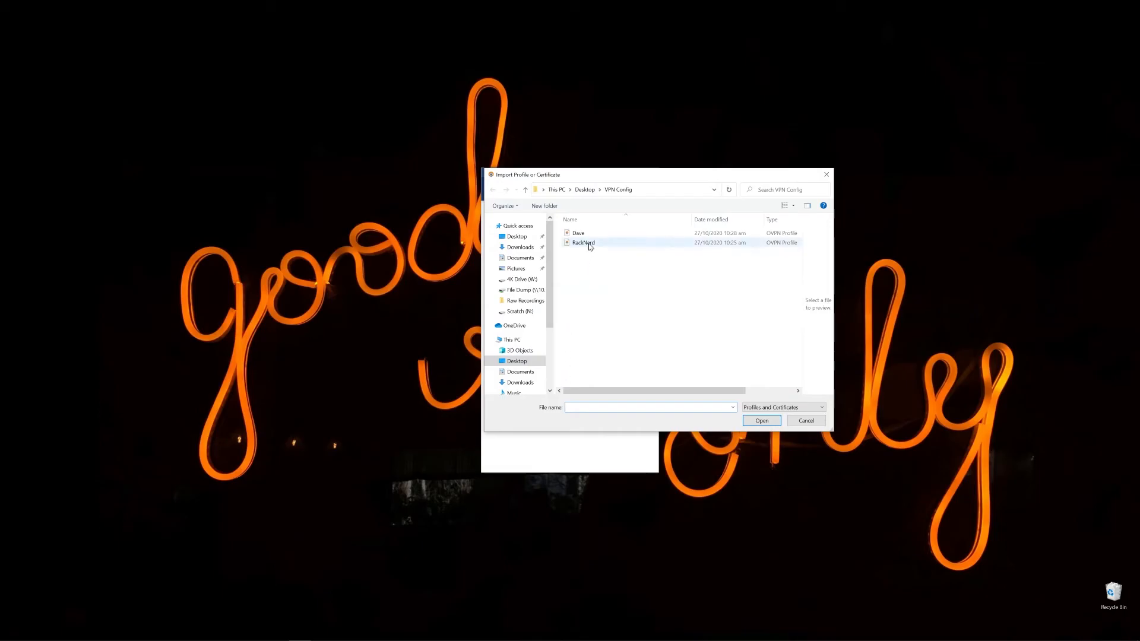
pyautogui.click(583, 242)
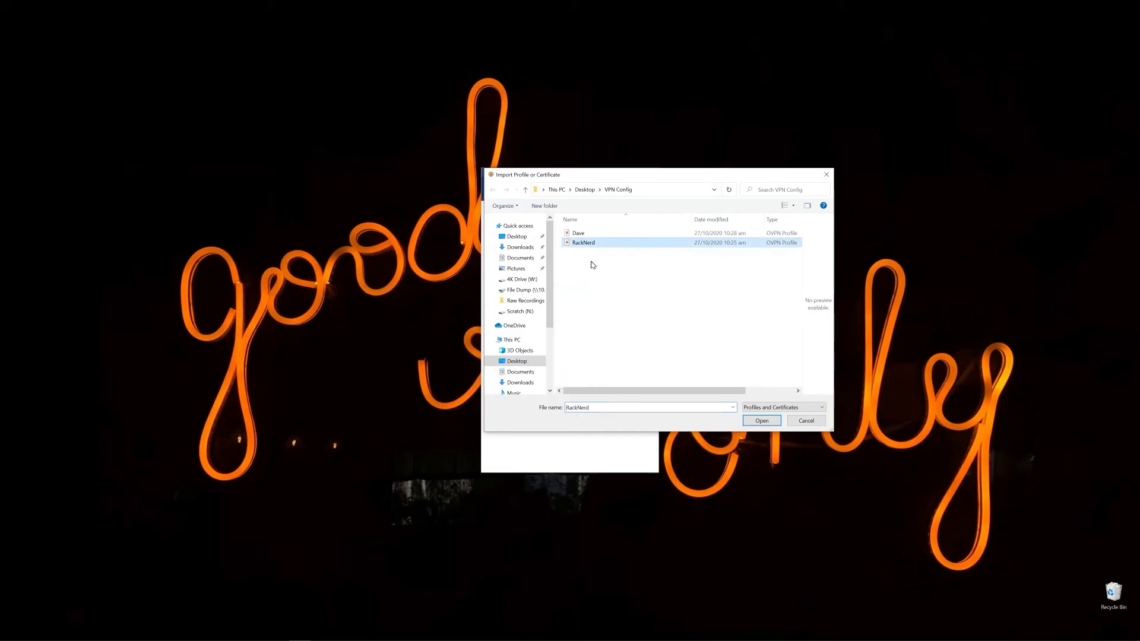
pyautogui.click(761, 420)
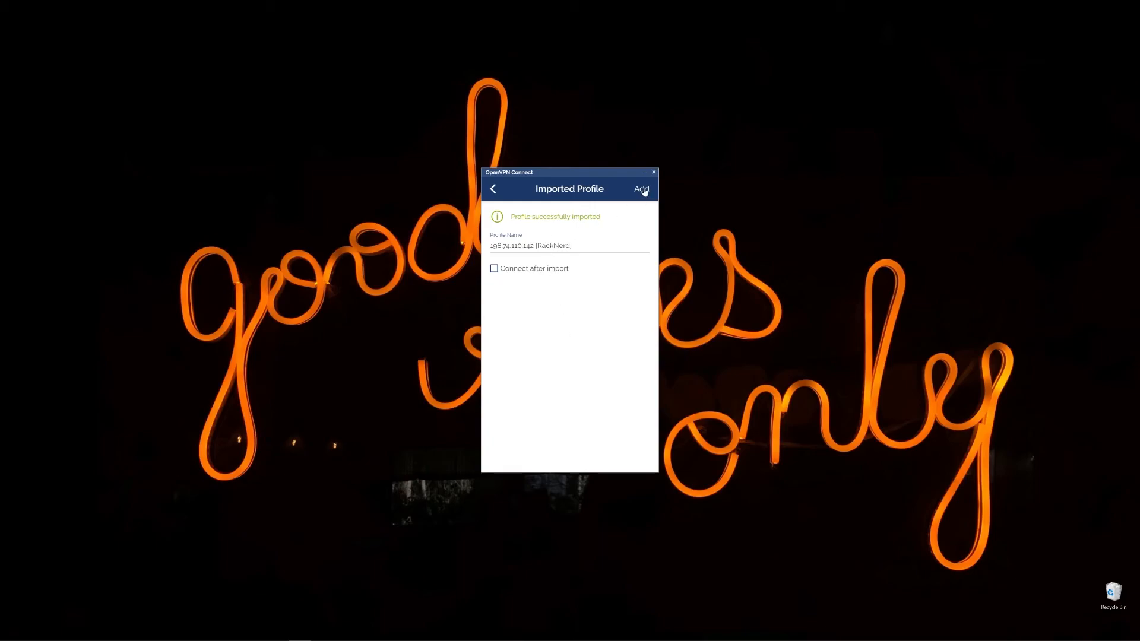
pyautogui.click(641, 189)
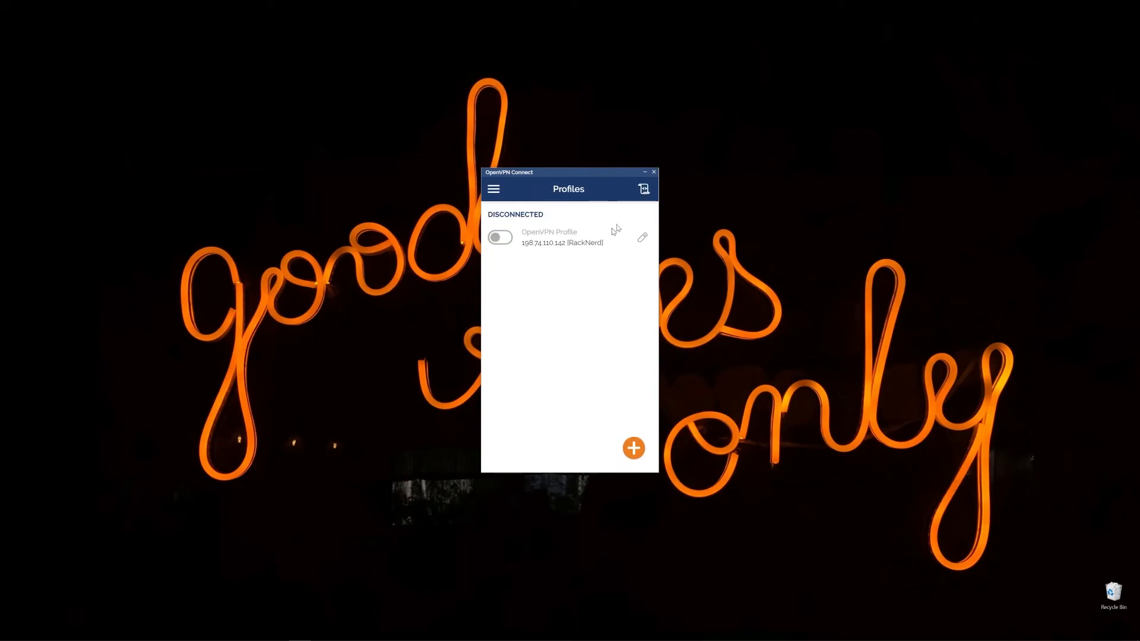
pyautogui.moveTo(553, 304)
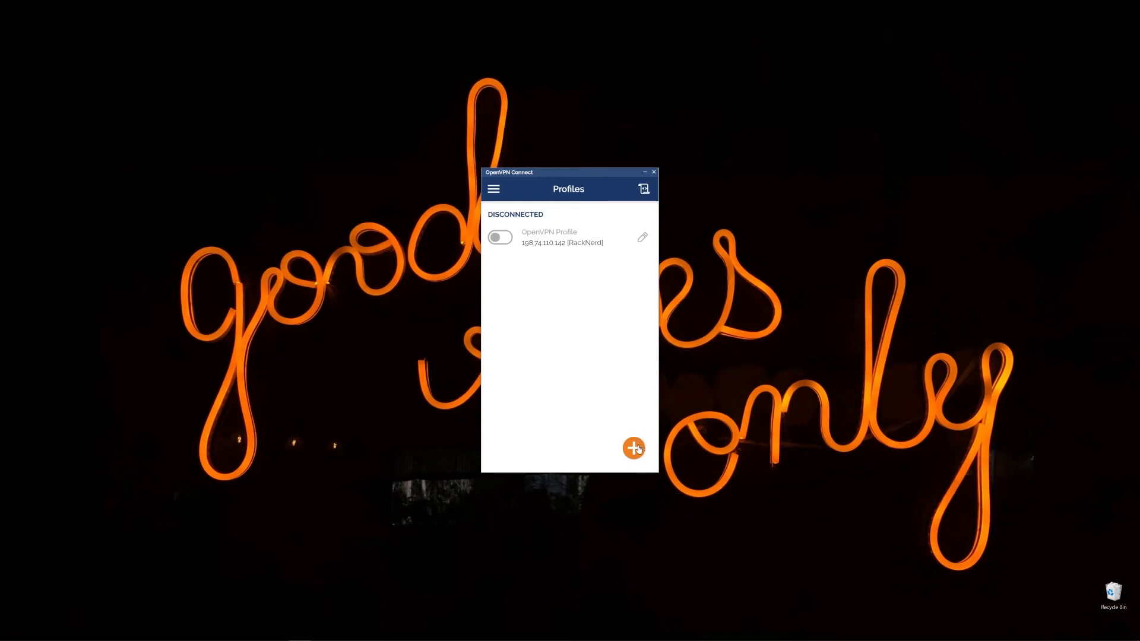
# - Import the second client's profile (Dave) and toggle it on to connect
pyautogui.click(633, 448)
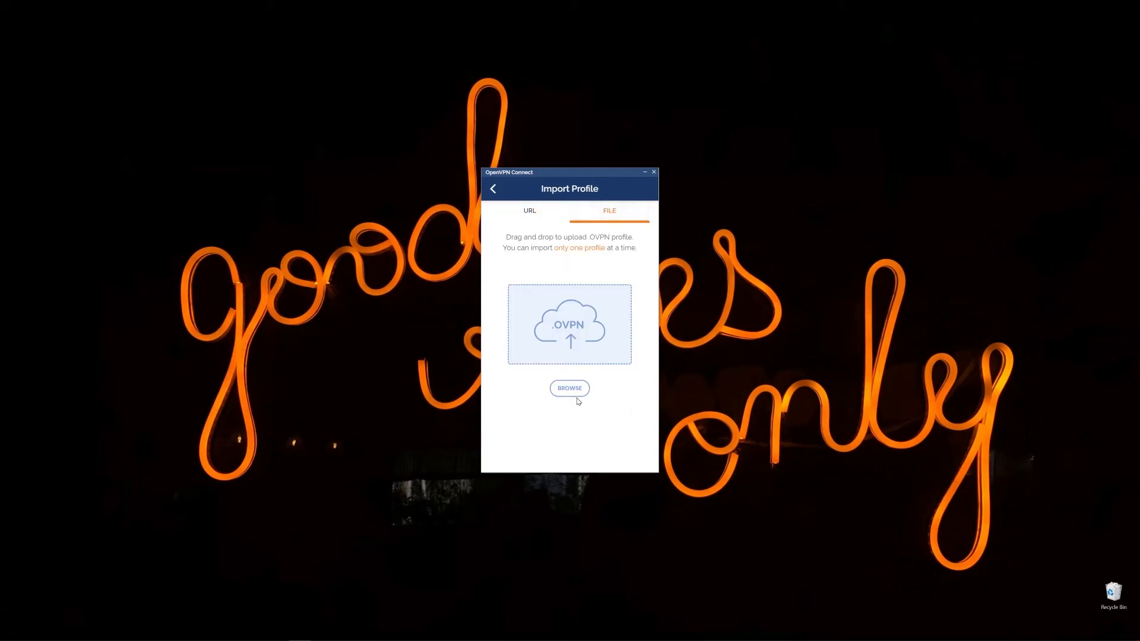
pyautogui.click(569, 388)
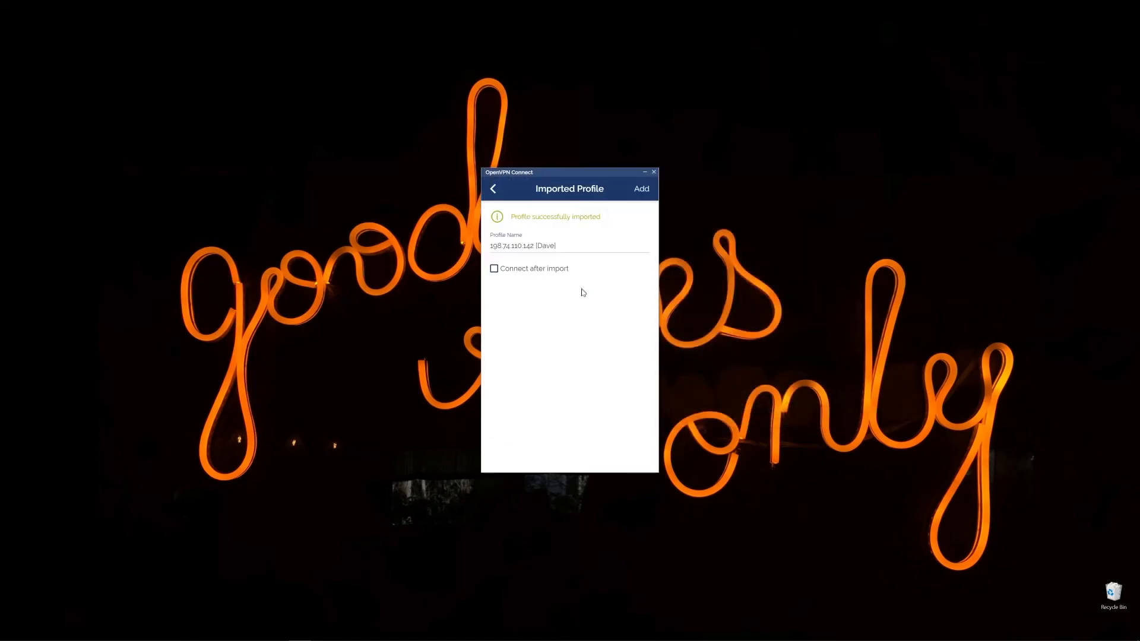
pyautogui.click(640, 188)
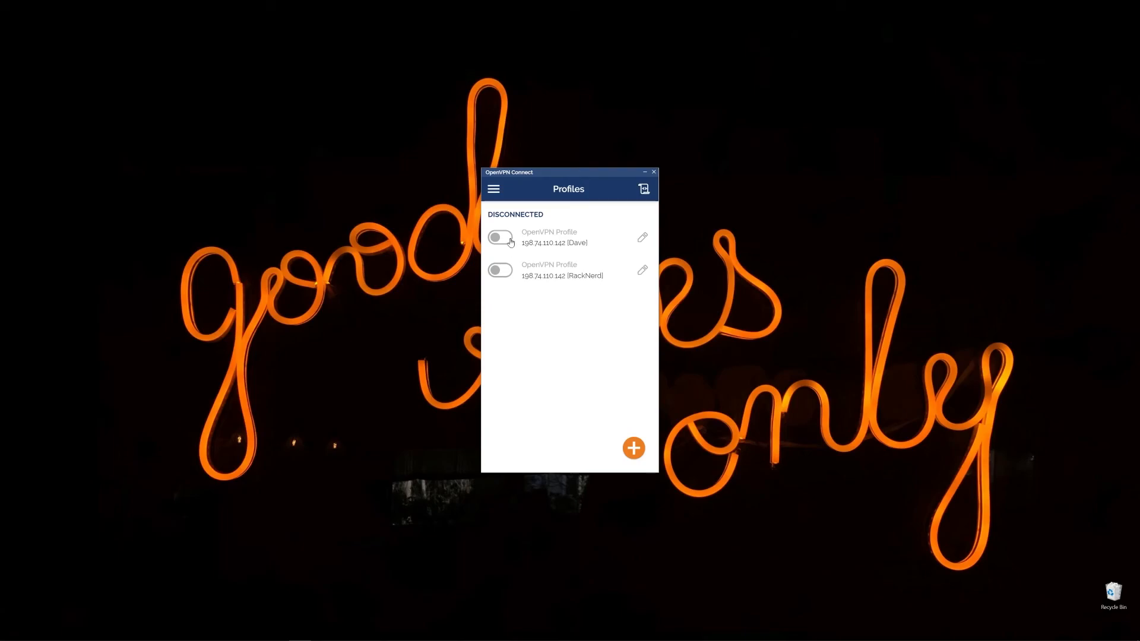
pyautogui.click(500, 238)
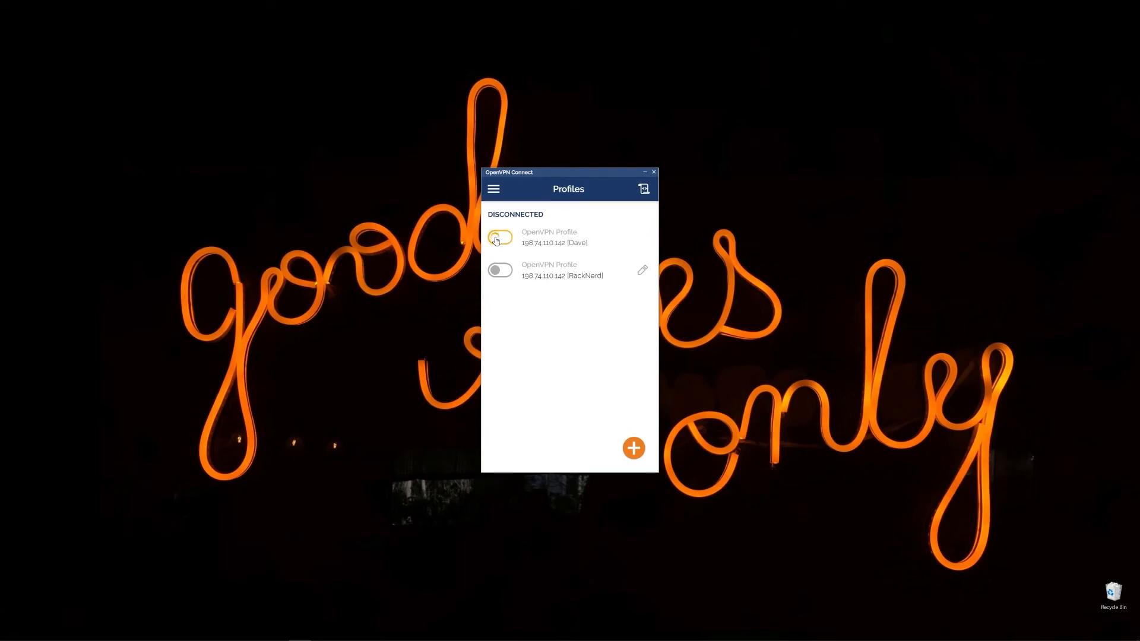
pyautogui.click(500, 238)
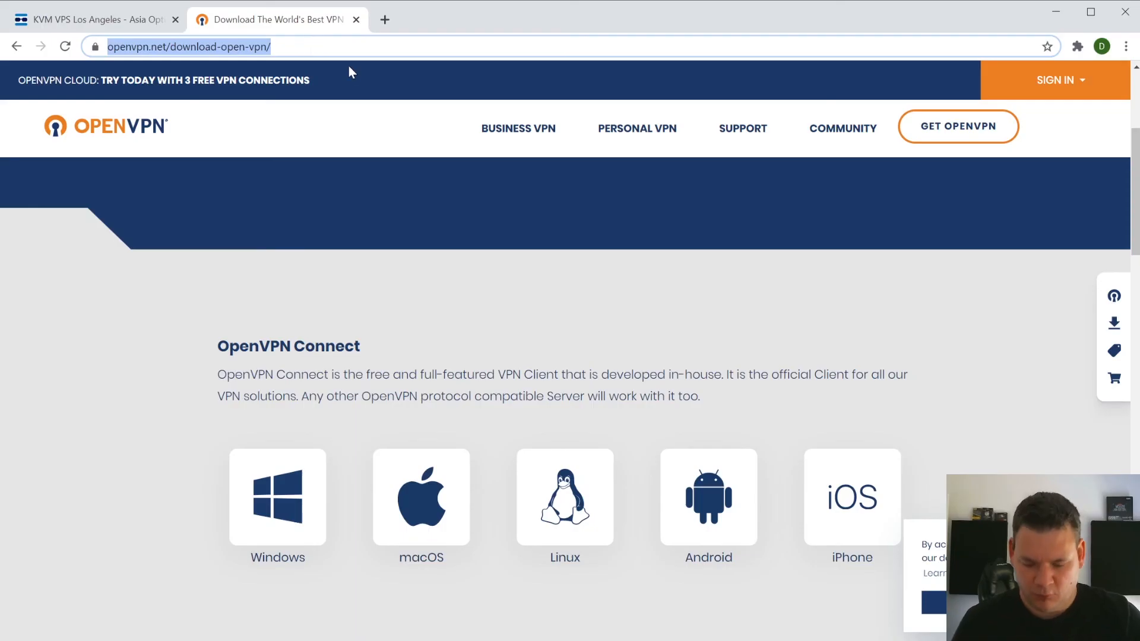
# - Start a search beginning with "what" in Chrome's address bar
pyautogui.write('what')
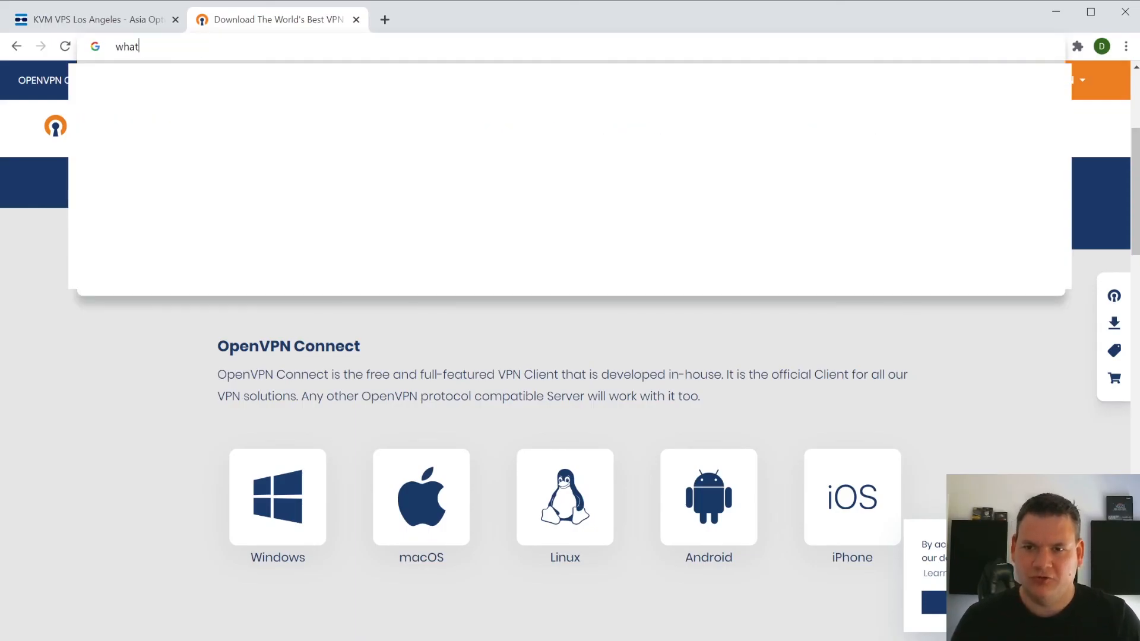